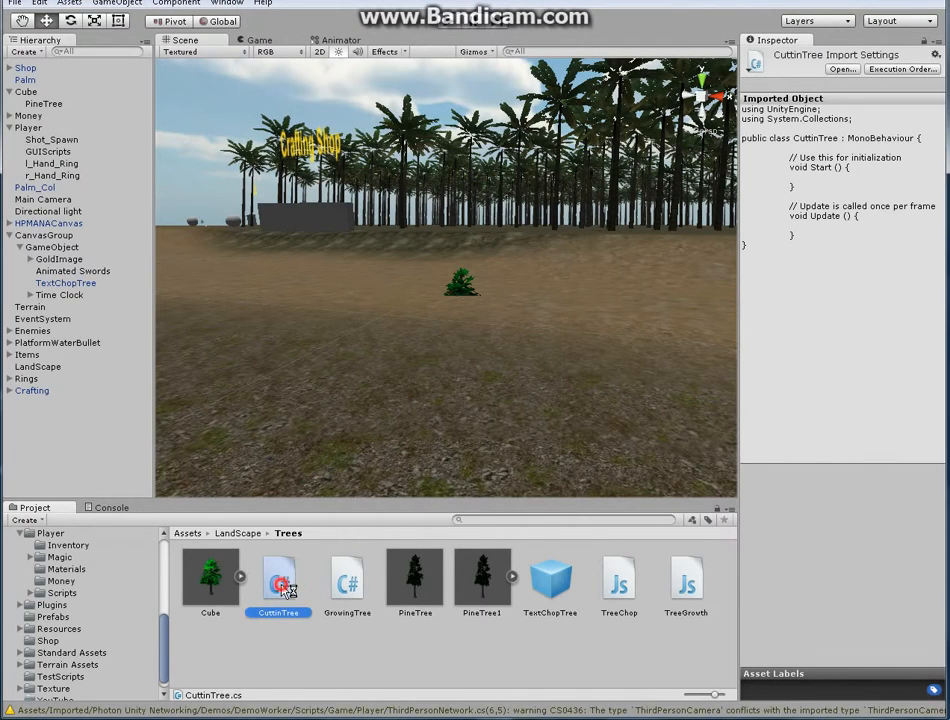
Open the CuttinTree script from the Trees folder in MonoDevelop.
{"action": "double_click", "coordinate": [278, 578]}
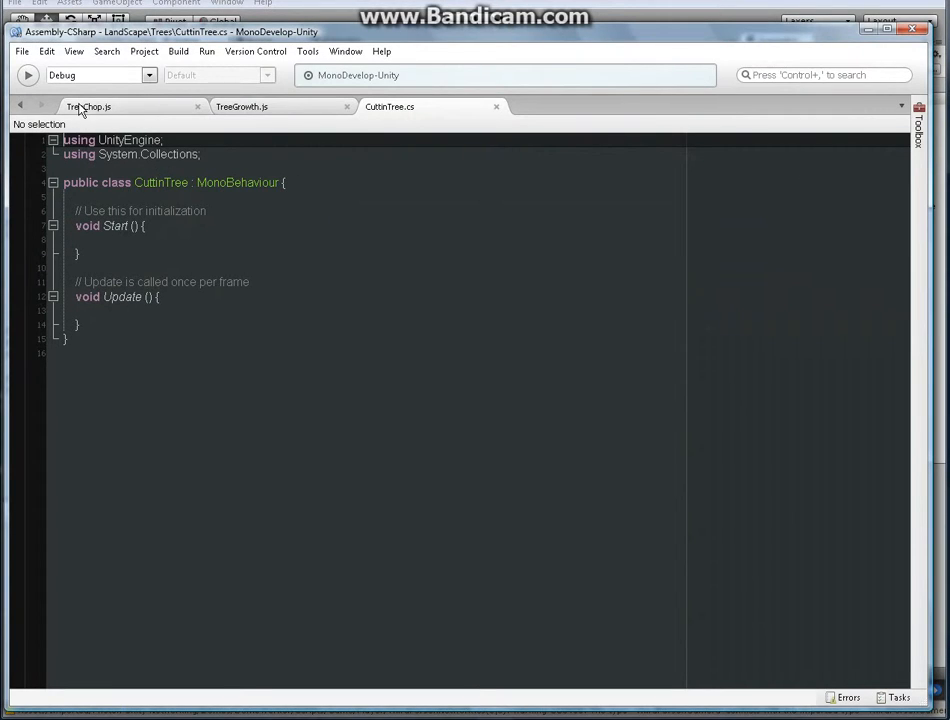
Review TreeChop.js, then return to CuttinTree.cs to remove the empty Start method.
{"action": "left_click", "coordinate": [89, 106]}
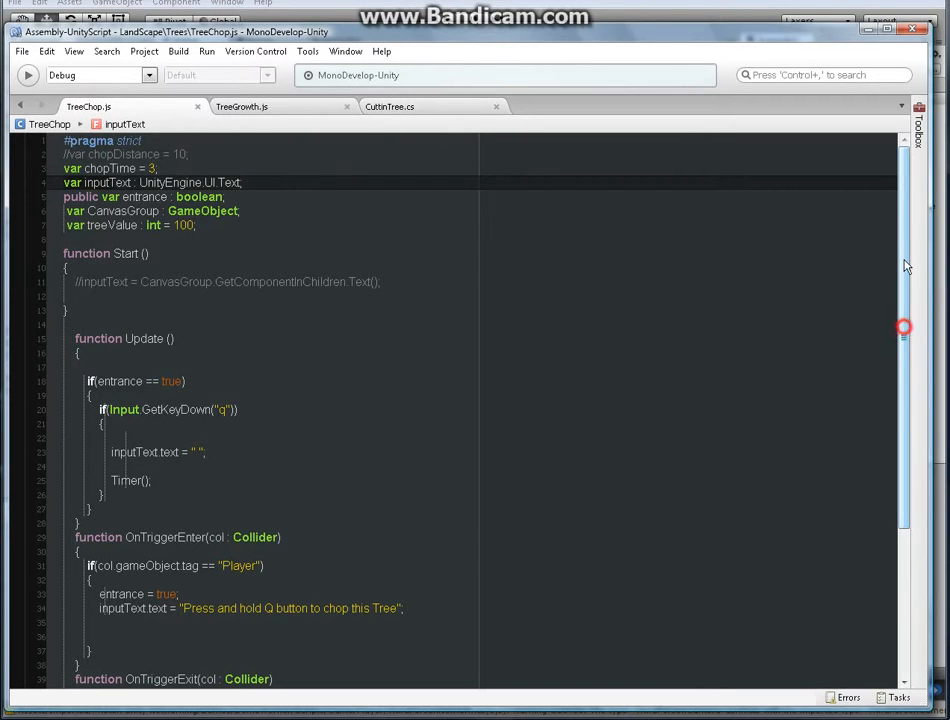
{"action": "left_click", "coordinate": [239, 182]}
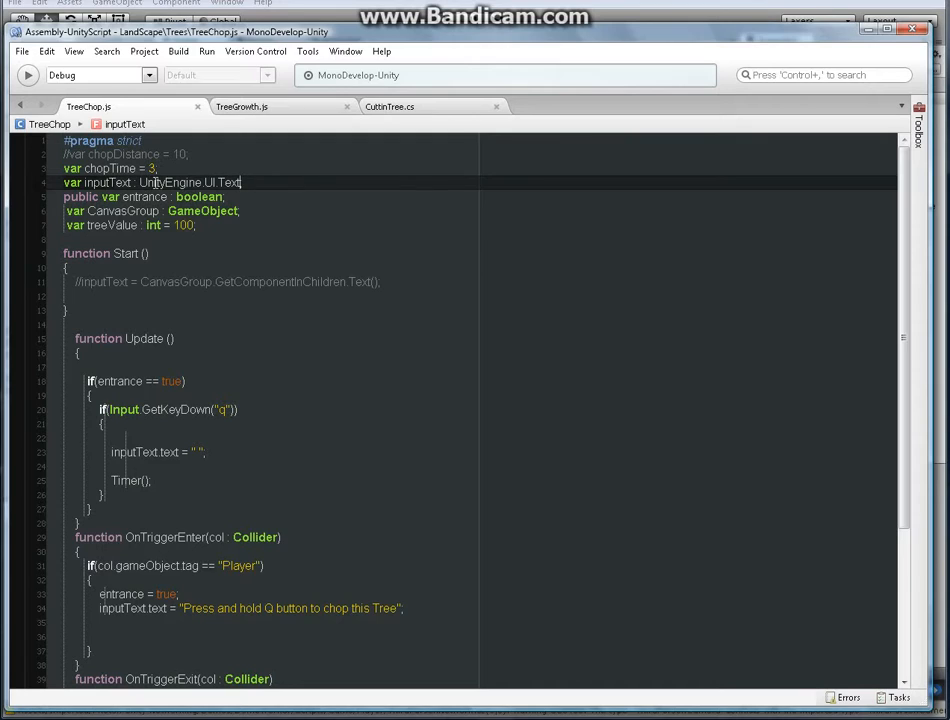
{"action": "type", "text": ";"}
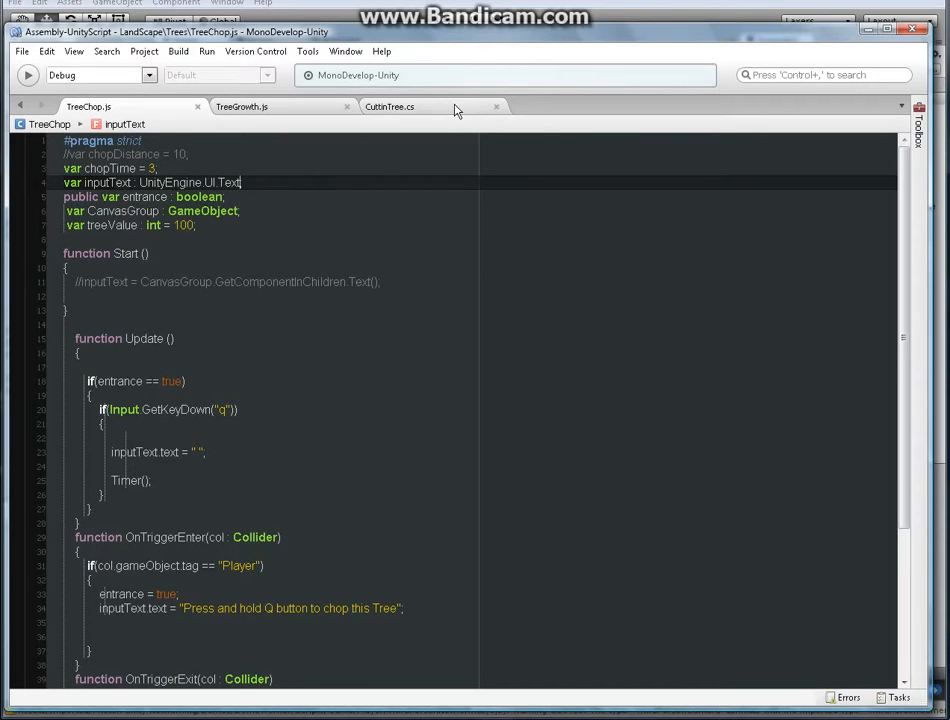
{"action": "left_click", "coordinate": [389, 107]}
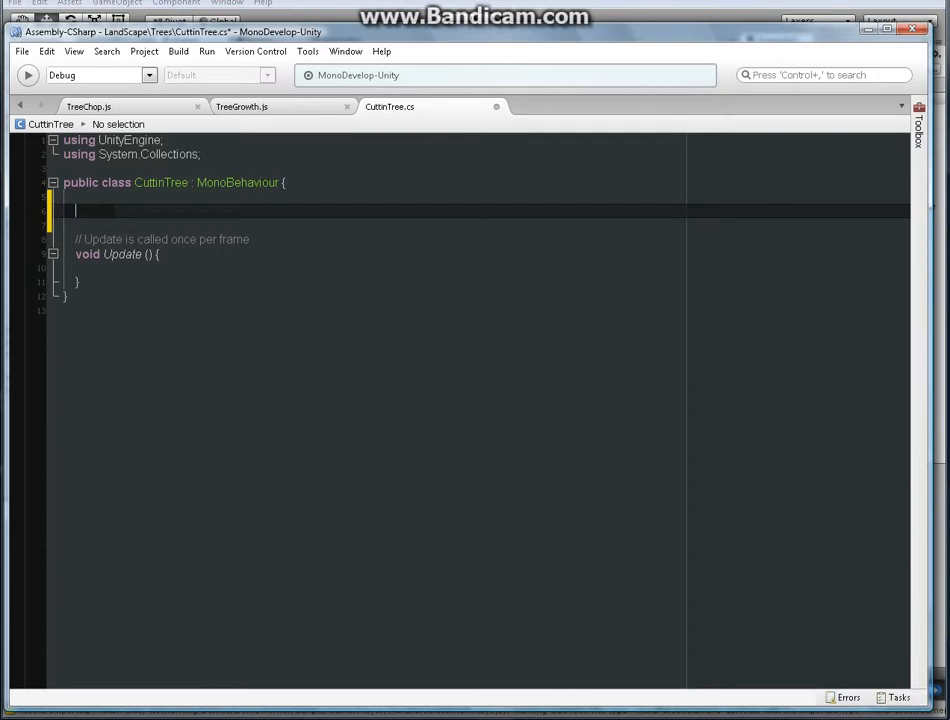
Declare 'public float cutTime = 3f;' in CuttinTree using autocomplete.
{"action": "type", "text": "public"}
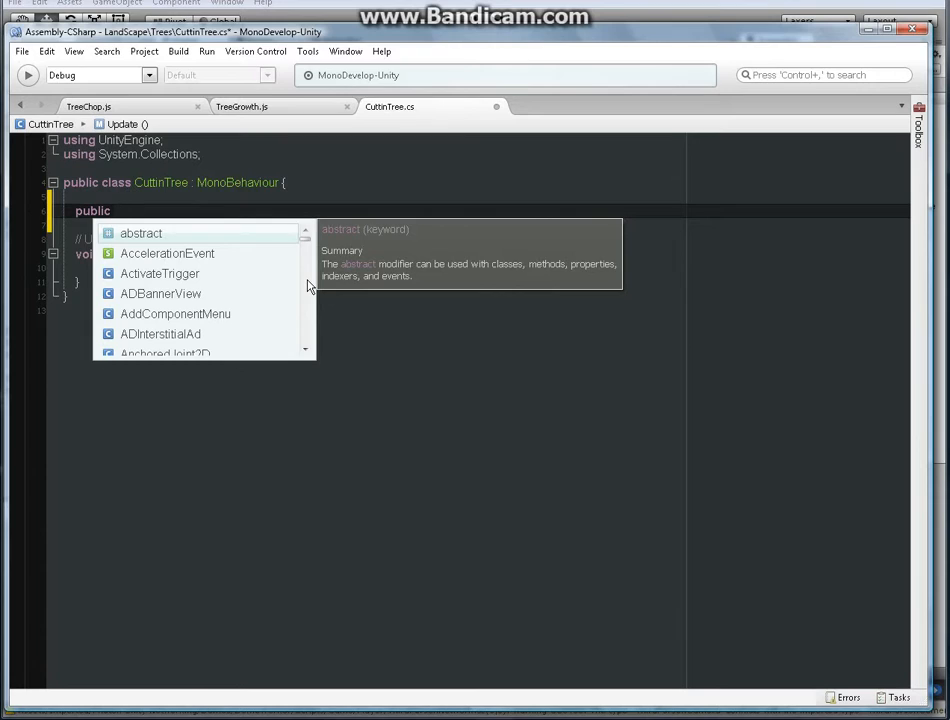
{"action": "type", "text": "float"}
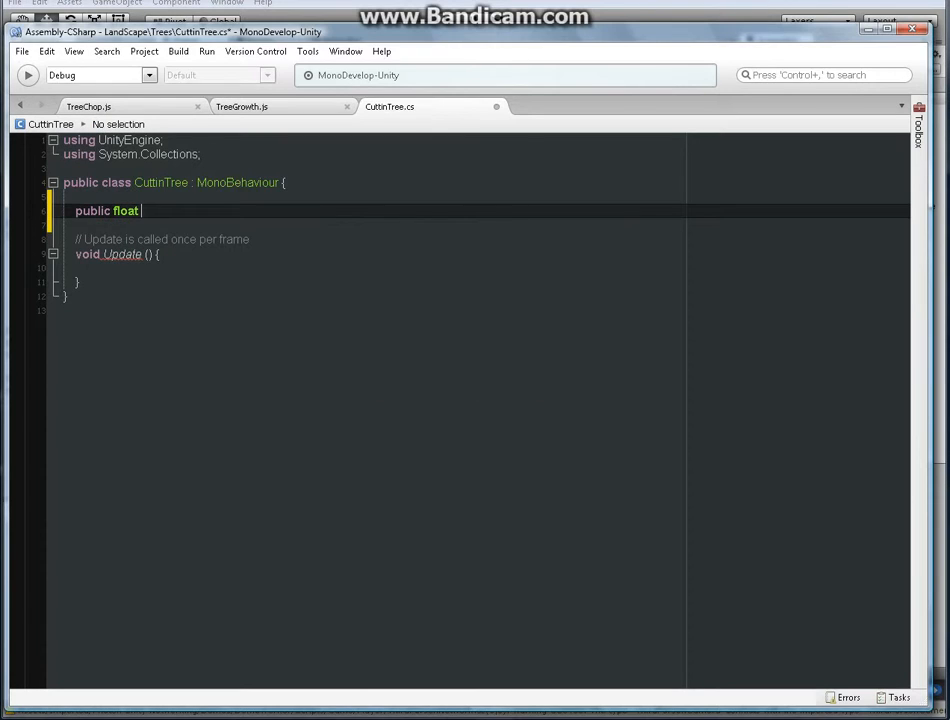
{"action": "type", "text": "cut"}
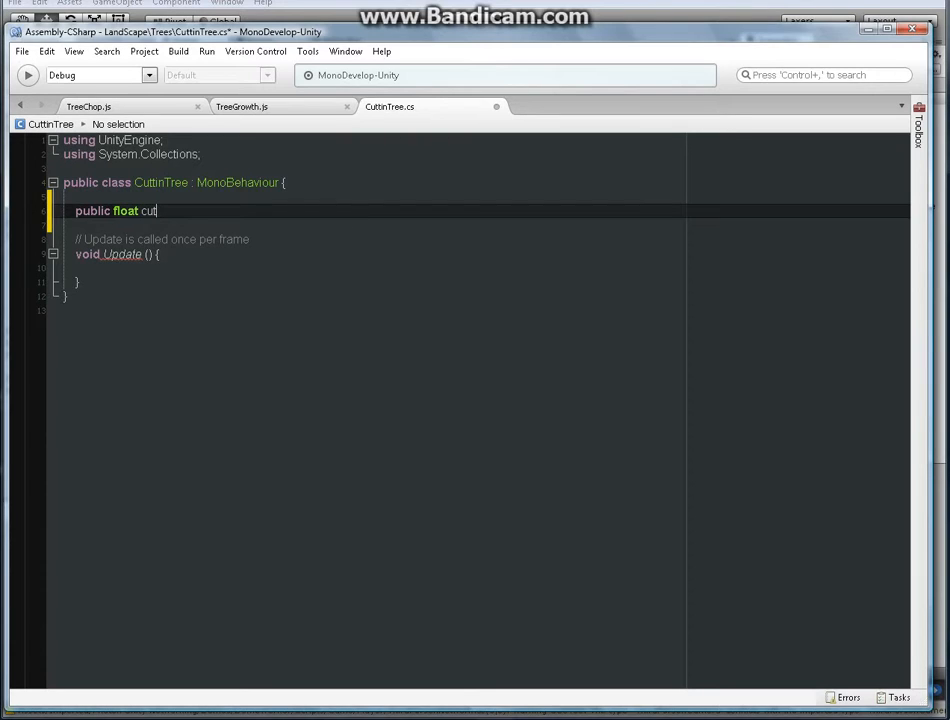
{"action": "type", "text": "Time"}
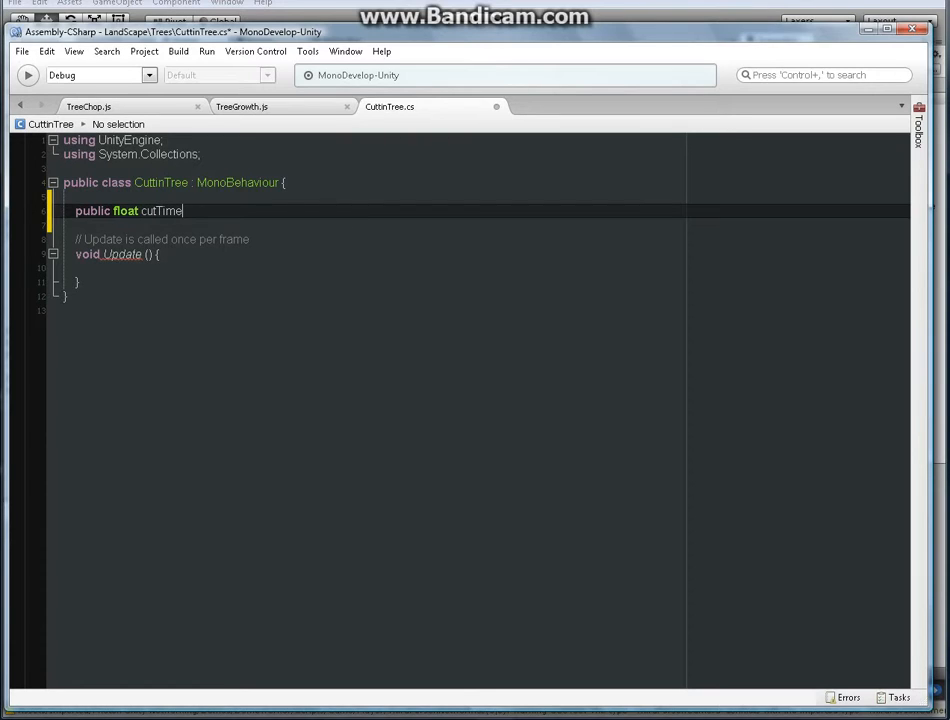
{"action": "type", "text": "="}
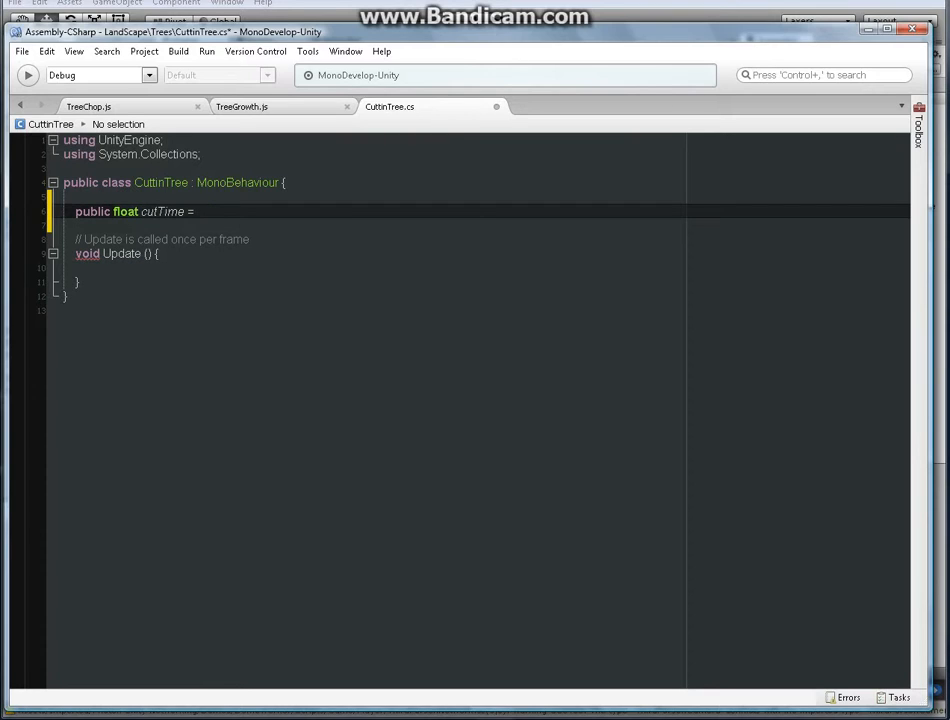
{"action": "type", "text": "3f;"}
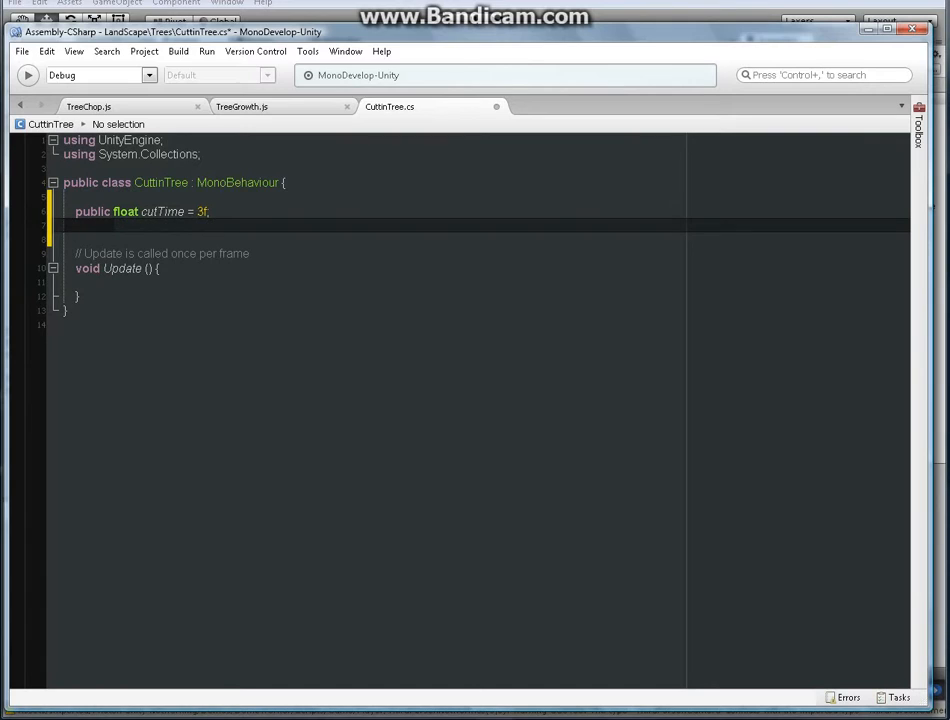
Declare 'public UnityEngine.UI.Text inputText;' and view TreeChop.js again for comparison.
{"action": "type", "text": "public U"}
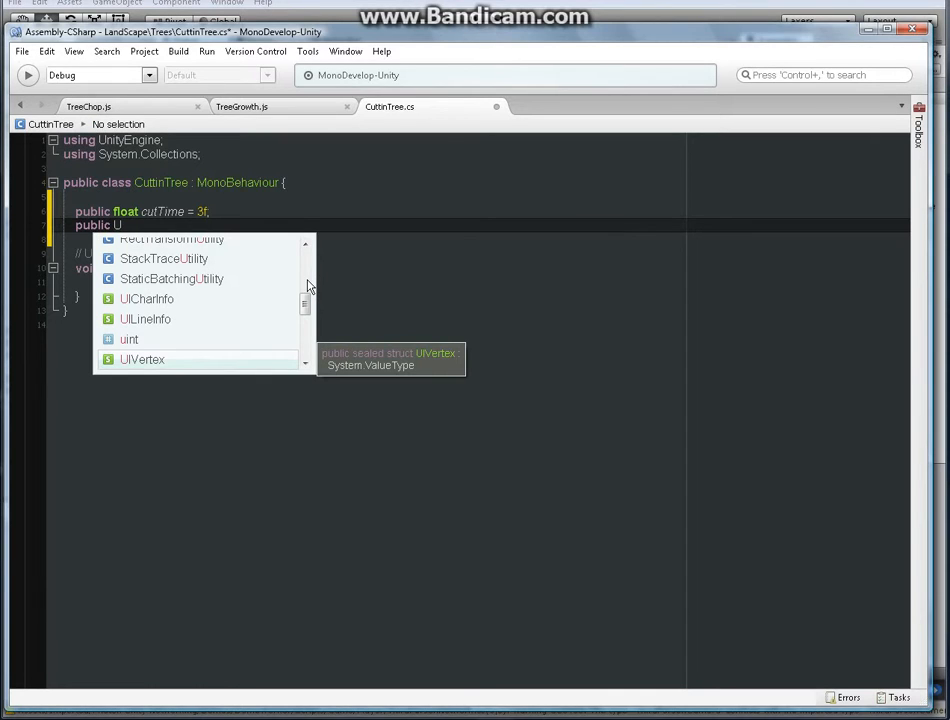
{"action": "type", "text": "nityEngine"}
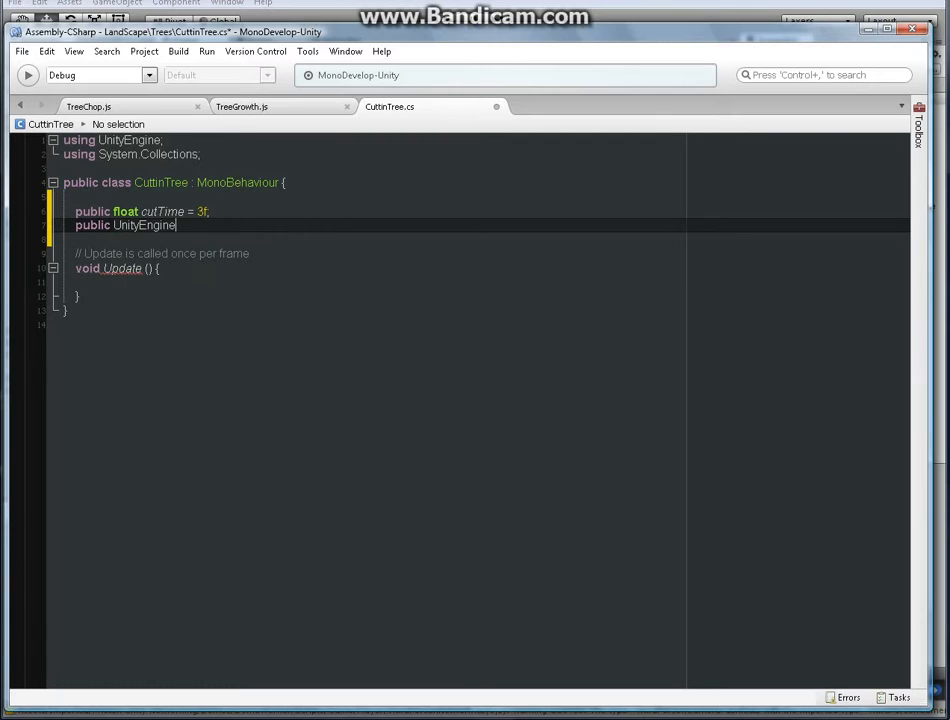
{"action": "type", "text": "UI"}
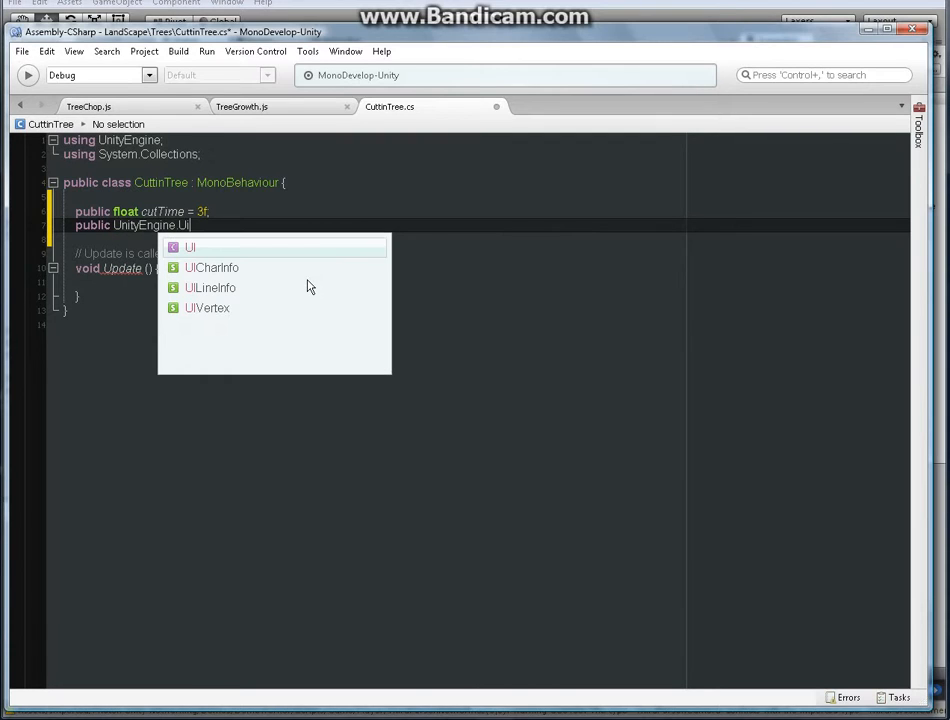
{"action": "type", "text": ".Text"}
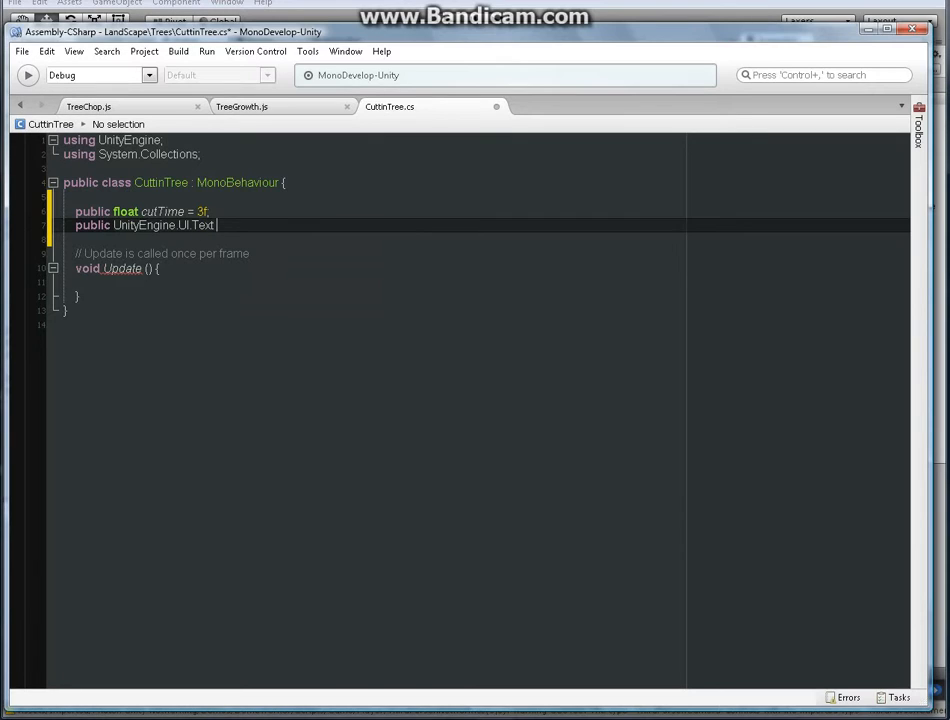
{"action": "type", "text": "in"}
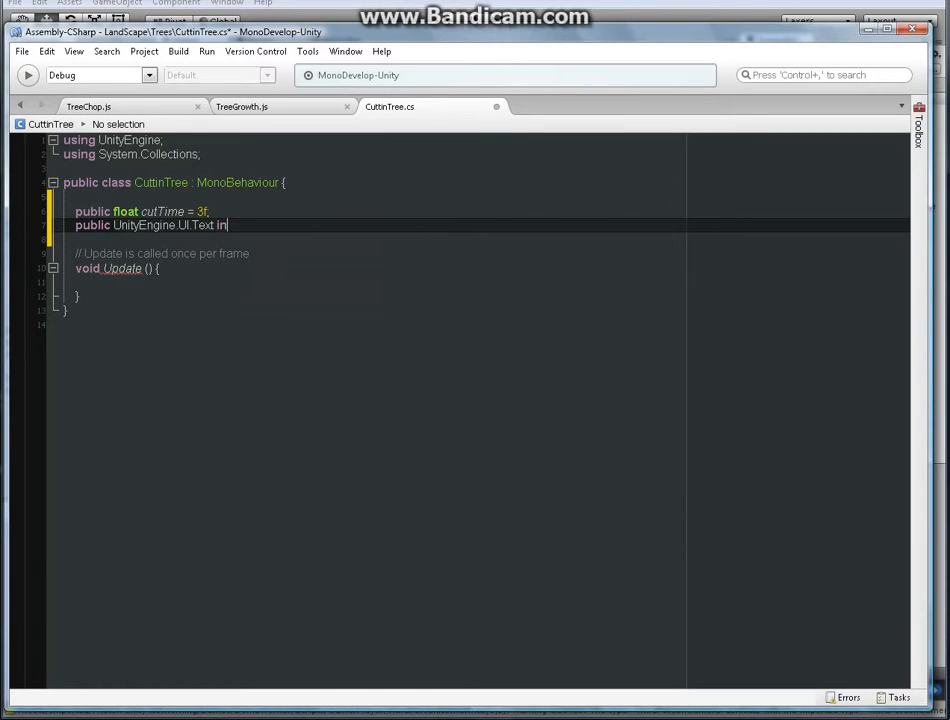
{"action": "type", "text": "putText"}
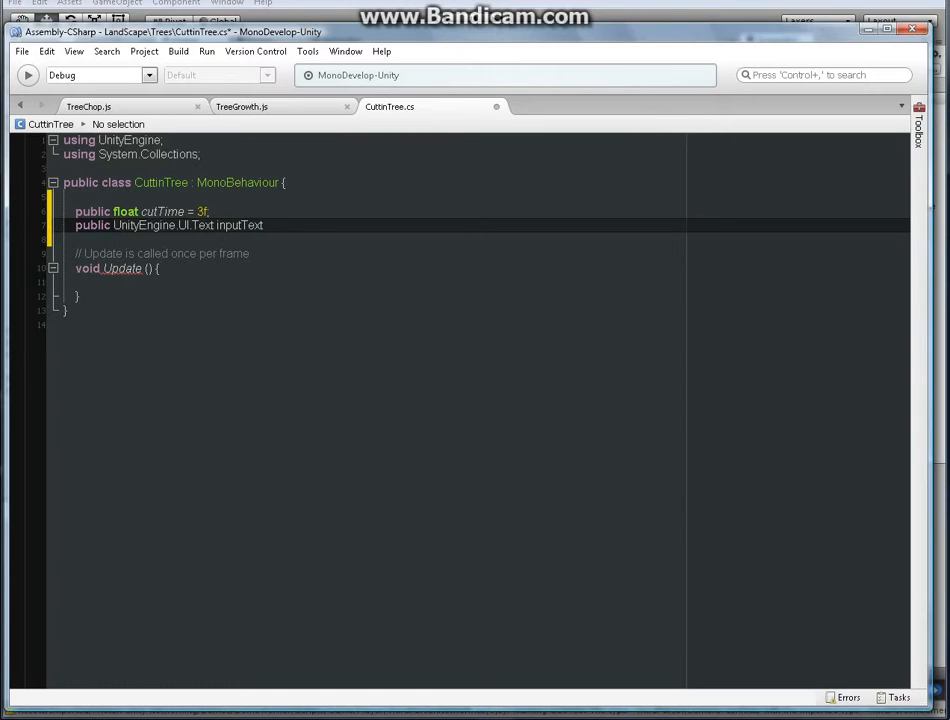
{"action": "left_click", "coordinate": [264, 224]}
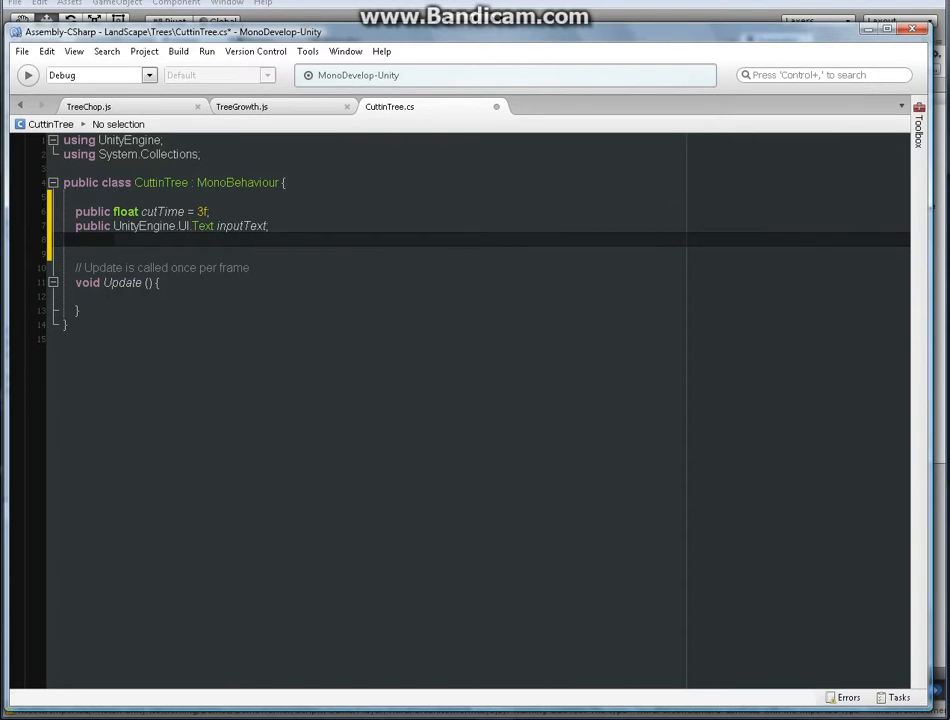
{"action": "left_click", "coordinate": [88, 106]}
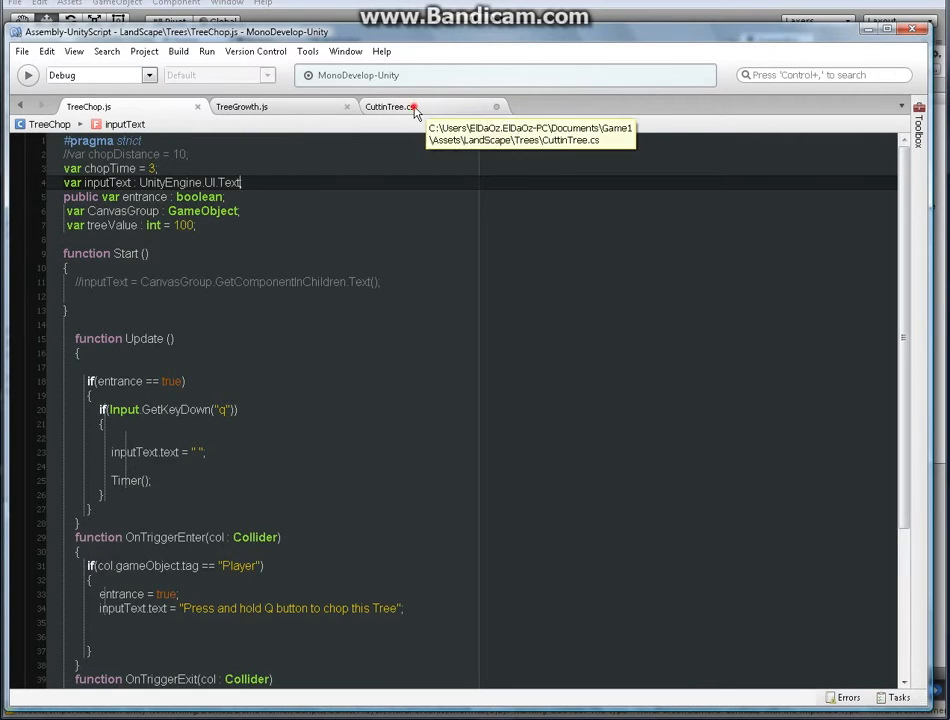
Add 'public bool entrance;' below inputText in CuttinTree.cs and save.
{"action": "left_click", "coordinate": [389, 106]}
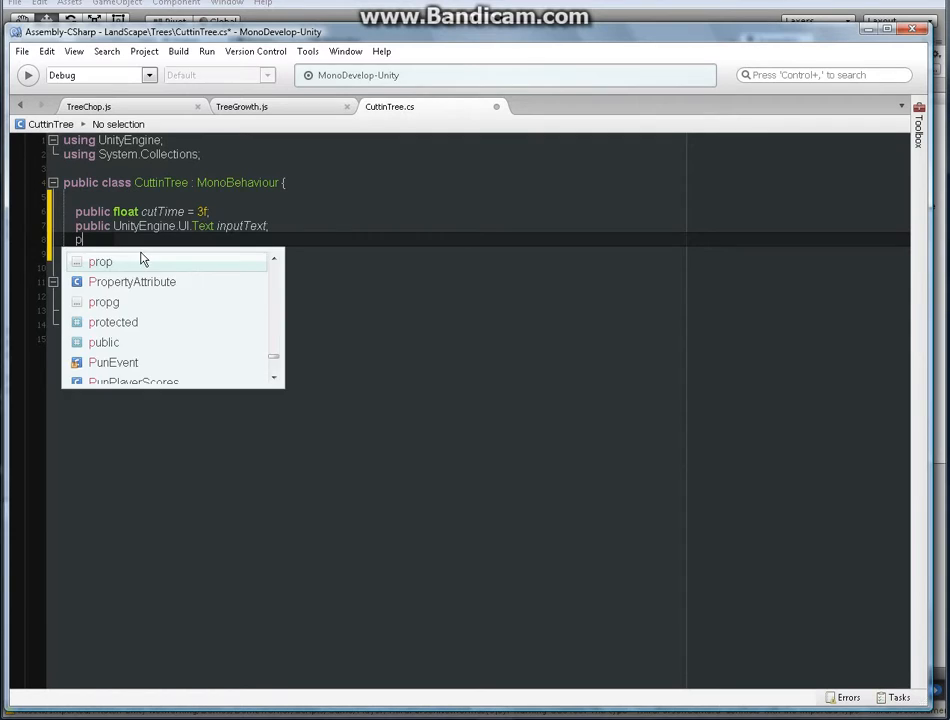
{"action": "type", "text": "public"}
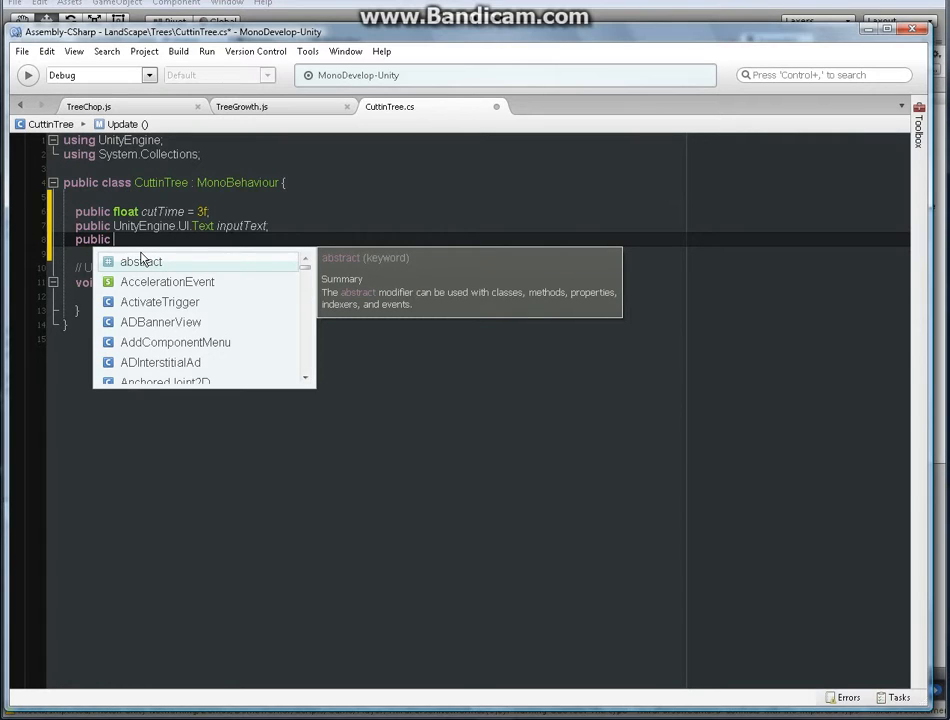
{"action": "type", "text": "bo"}
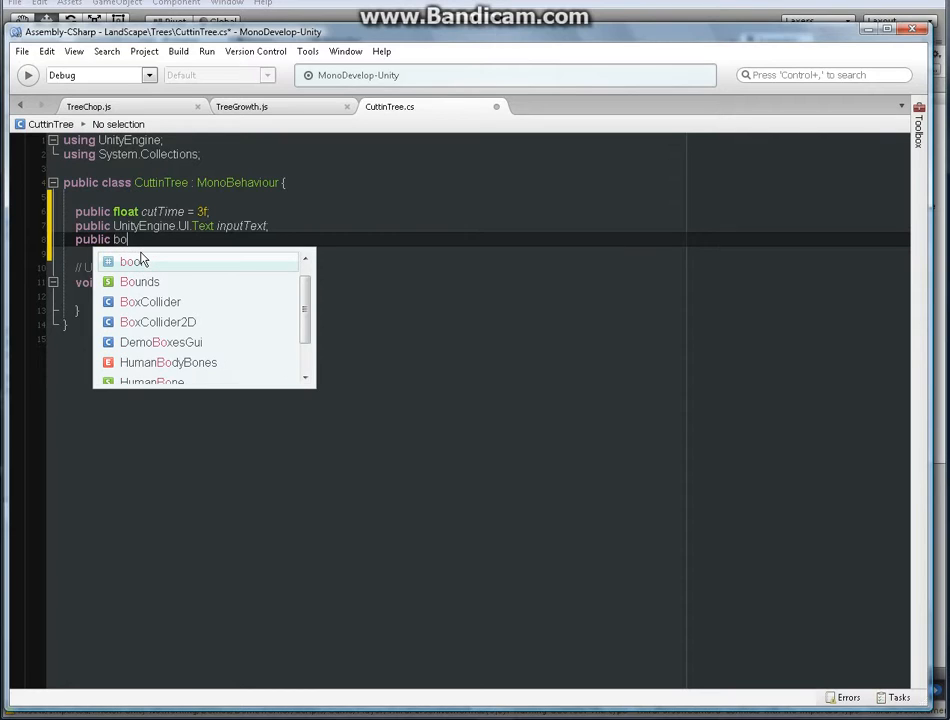
{"action": "type", "text": "l"}
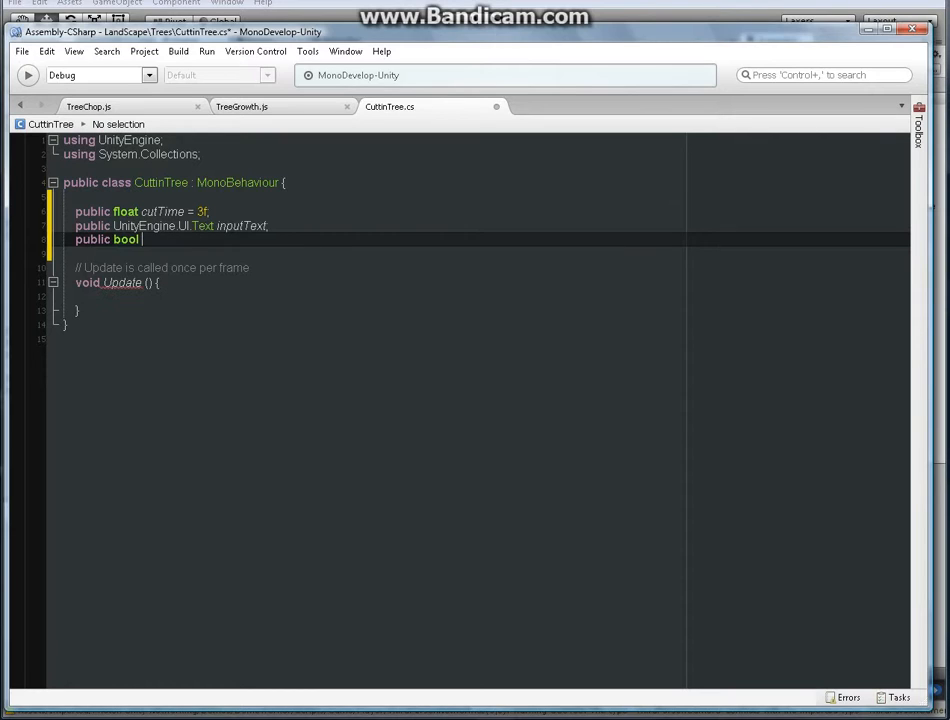
{"action": "type", "text": "en"}
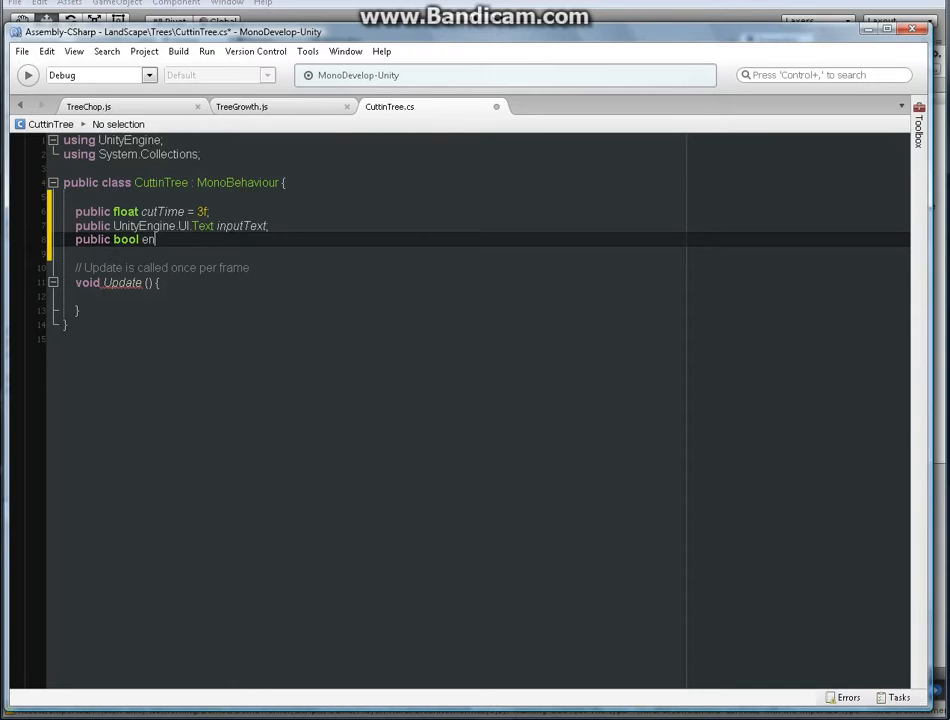
{"action": "type", "text": "tran"}
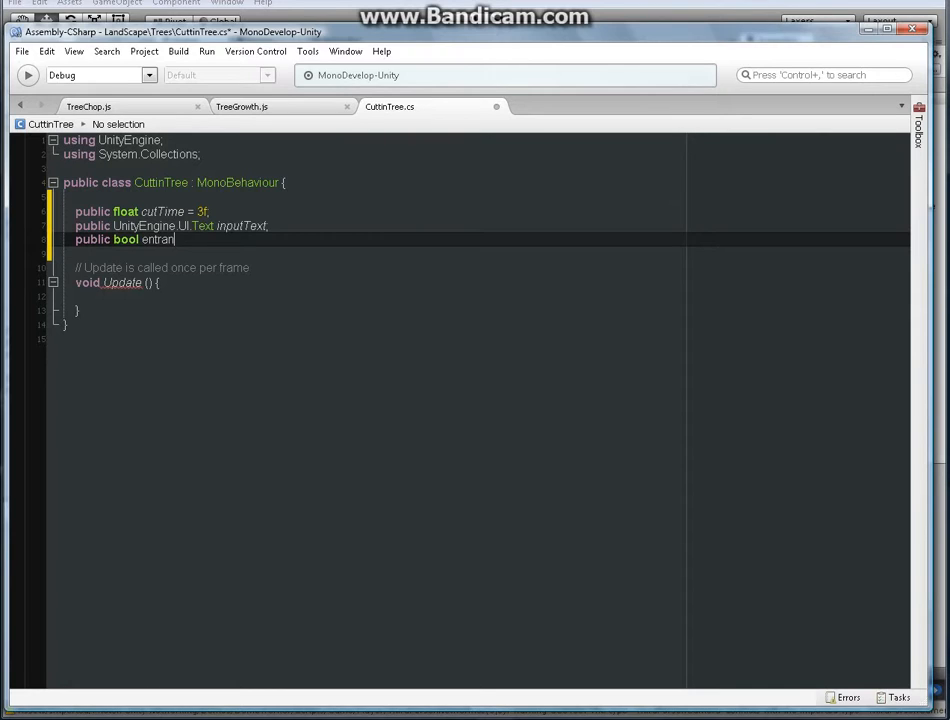
{"action": "type", "text": "ce"}
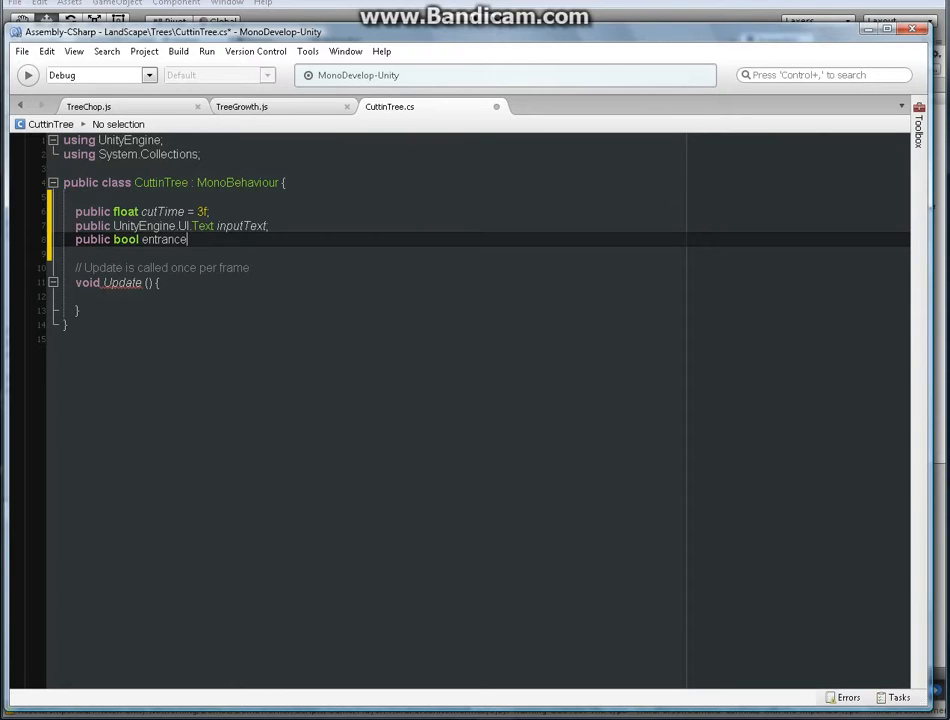
{"action": "type", "text": ";"}
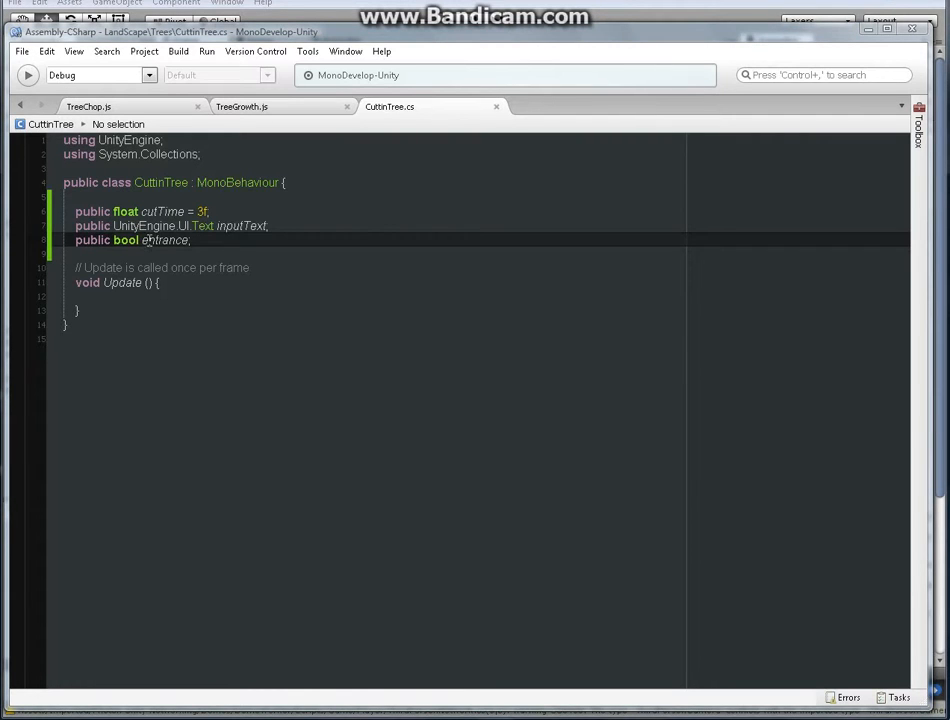
{"action": "mouse_move", "coordinate": [88, 106]}
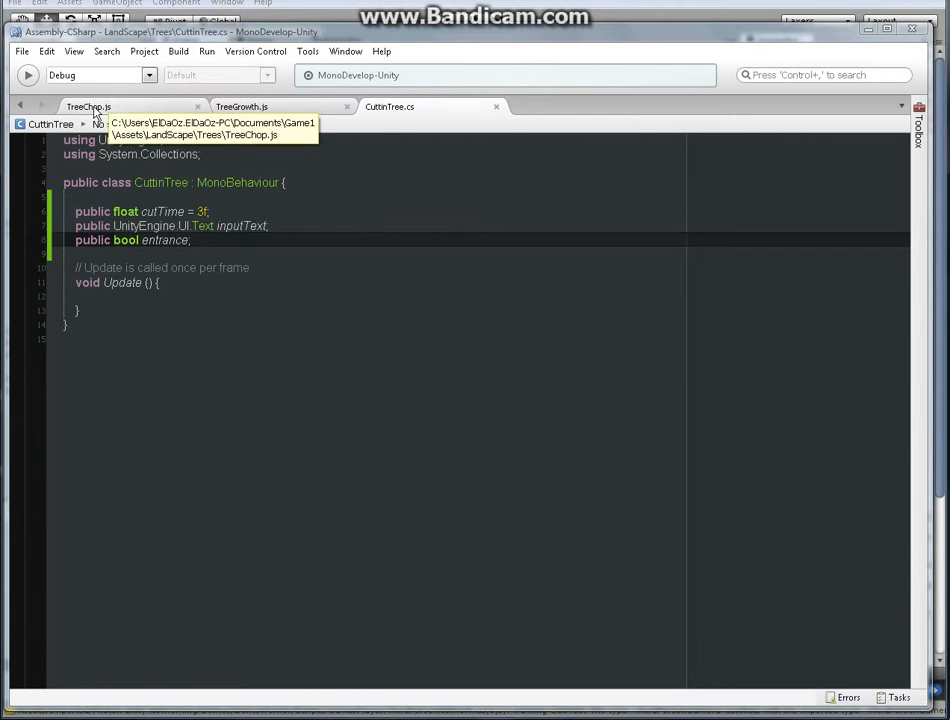
Show TreeChop.js to review its entrance and Q-key Update logic.
{"action": "left_click", "coordinate": [88, 106]}
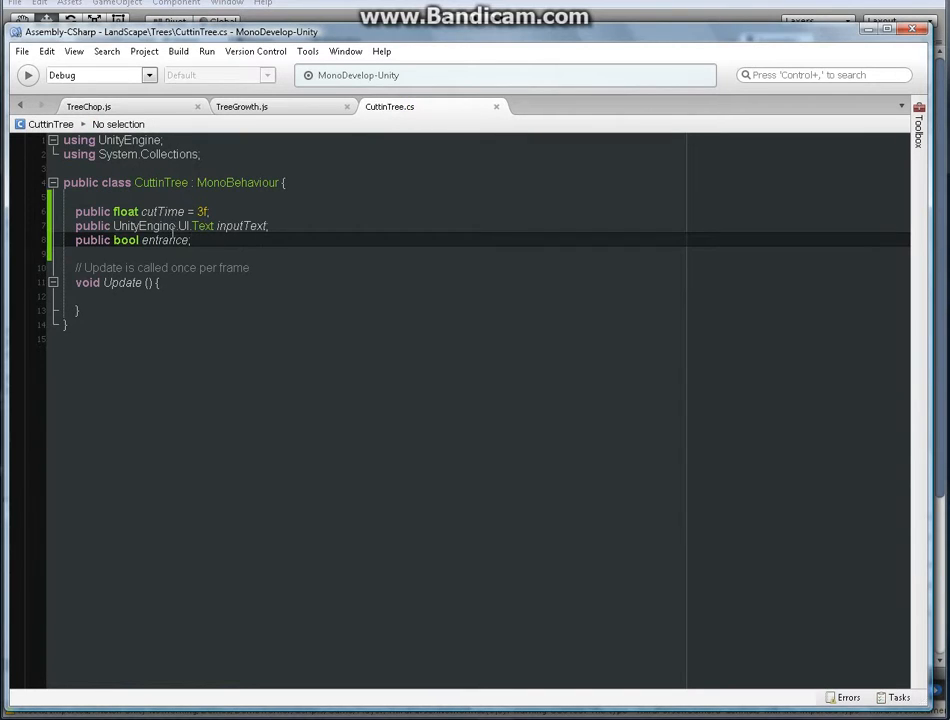
{"action": "mouse_move", "coordinate": [90, 106]}
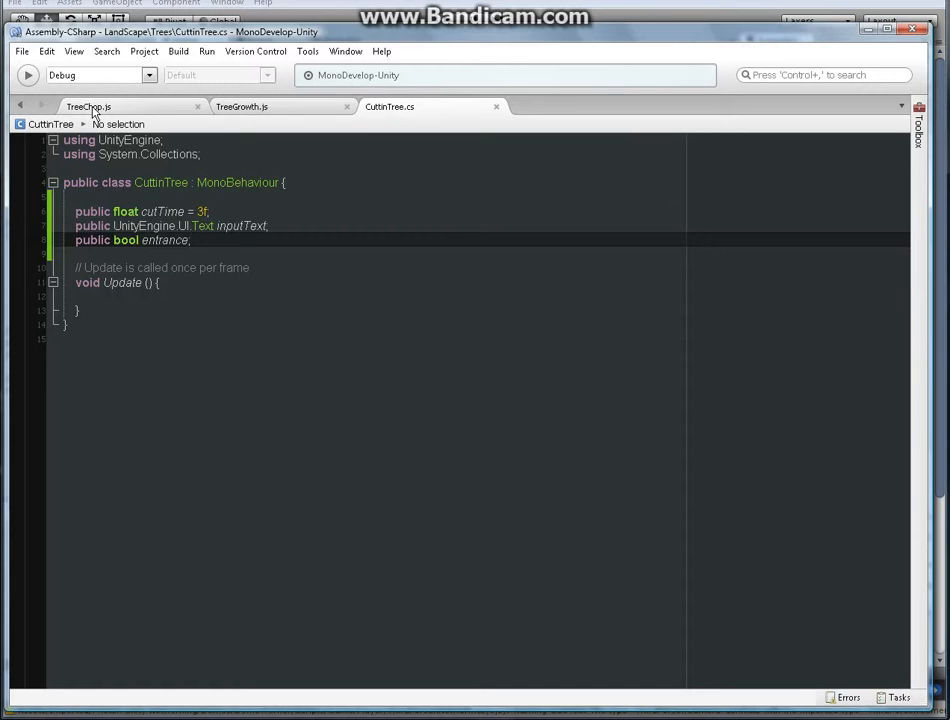
{"action": "left_click", "coordinate": [88, 106]}
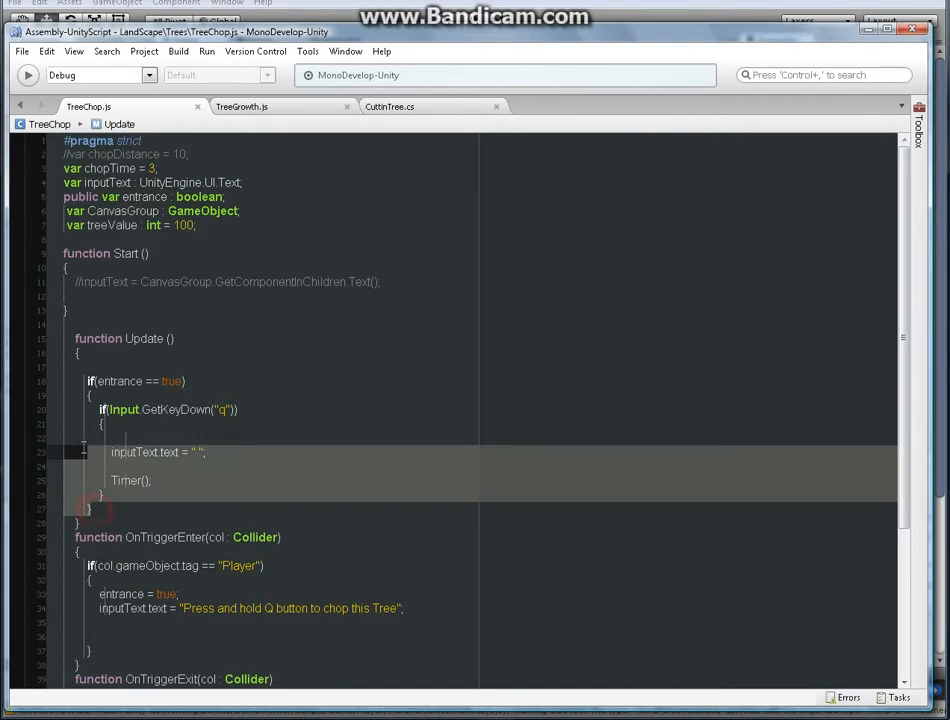
Copy TreeChop's entrance-check if-block and paste it into CuttinTree's Update().
{"action": "right_click", "coordinate": [118, 381]}
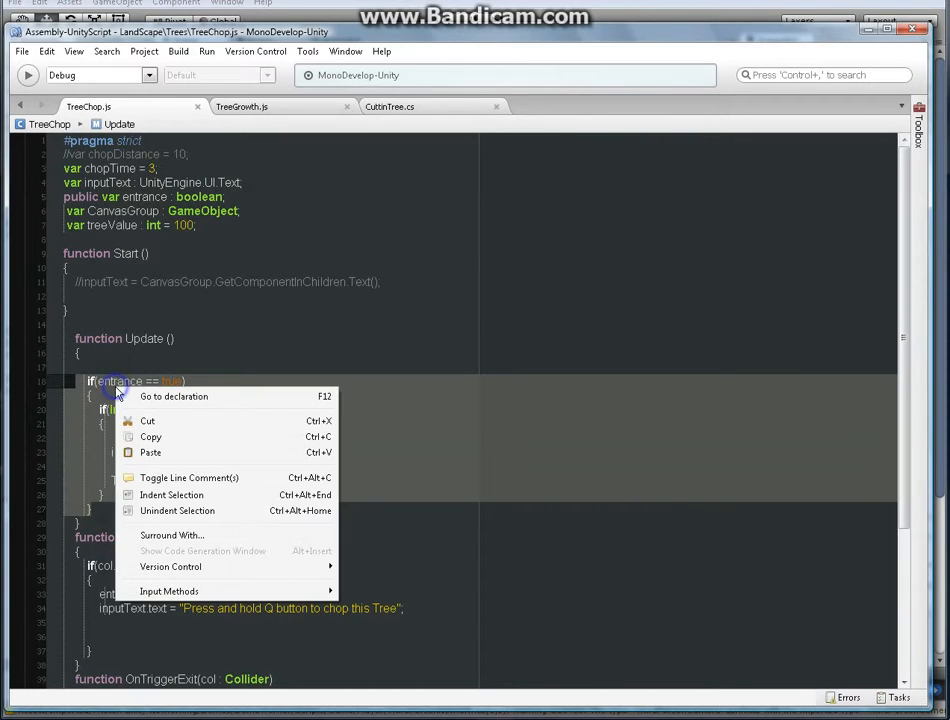
{"action": "mouse_move", "coordinate": [150, 437]}
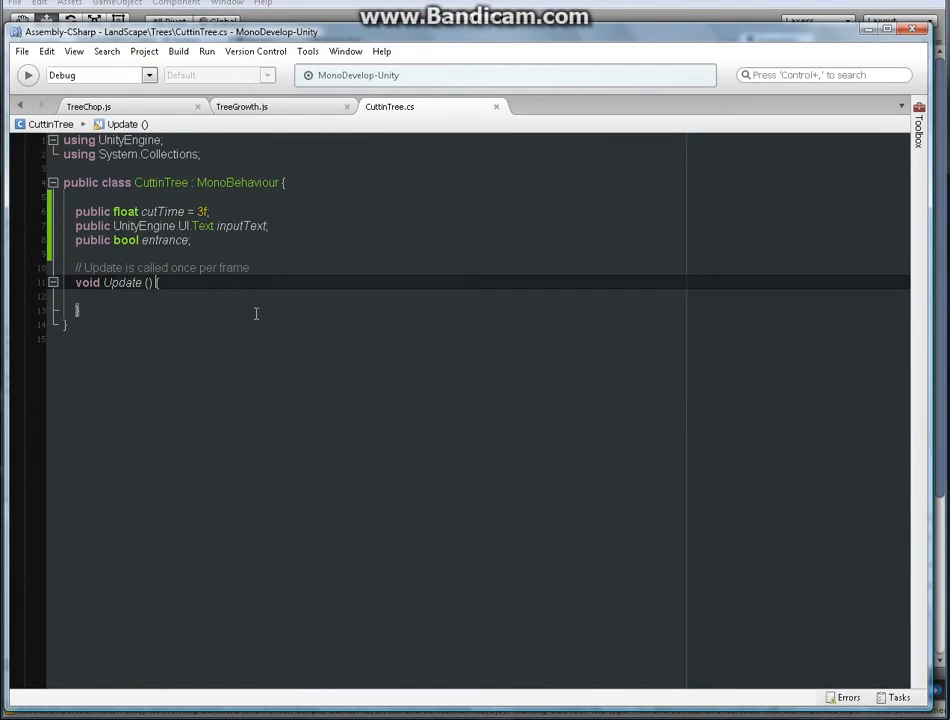
{"action": "key", "text": "enter"}
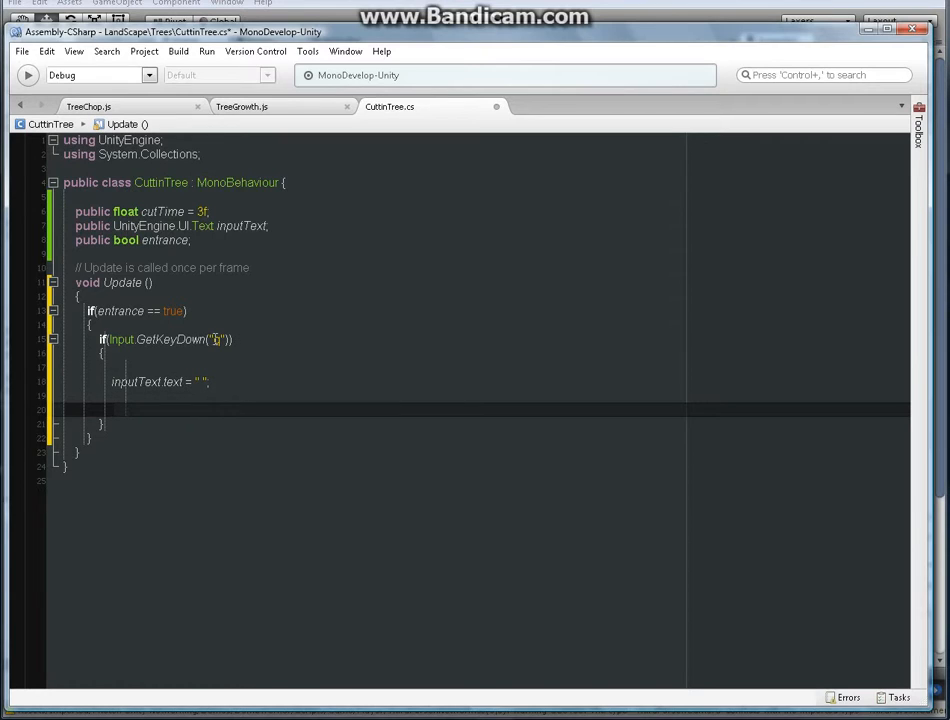
Enter "q" as the GetKeyDown key in the pasted check.
{"action": "type", "text": "q"}
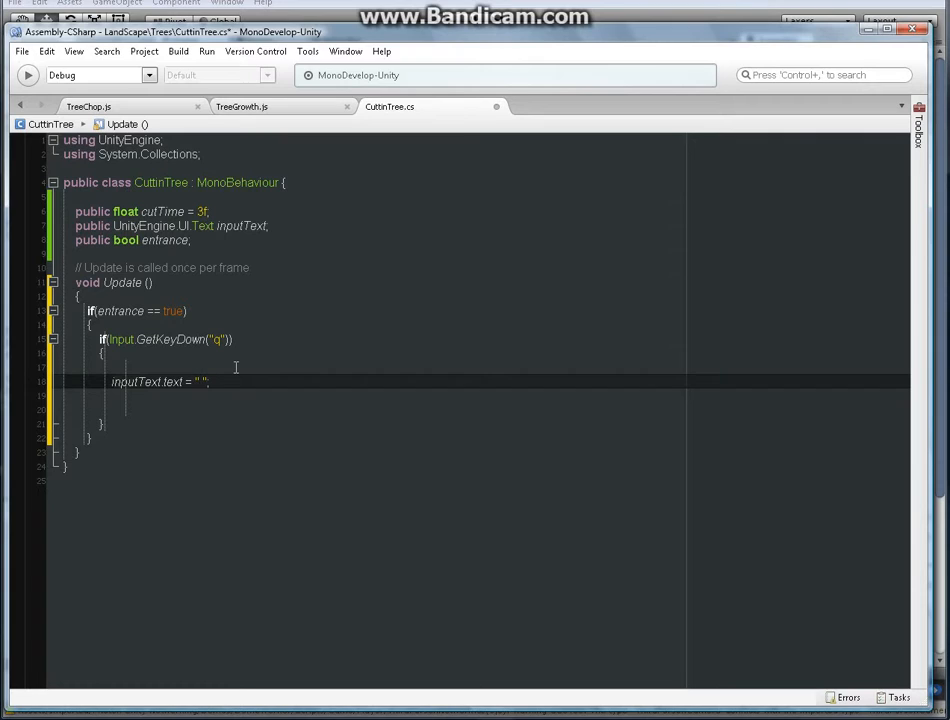
{"action": "mouse_move", "coordinate": [227, 381]}
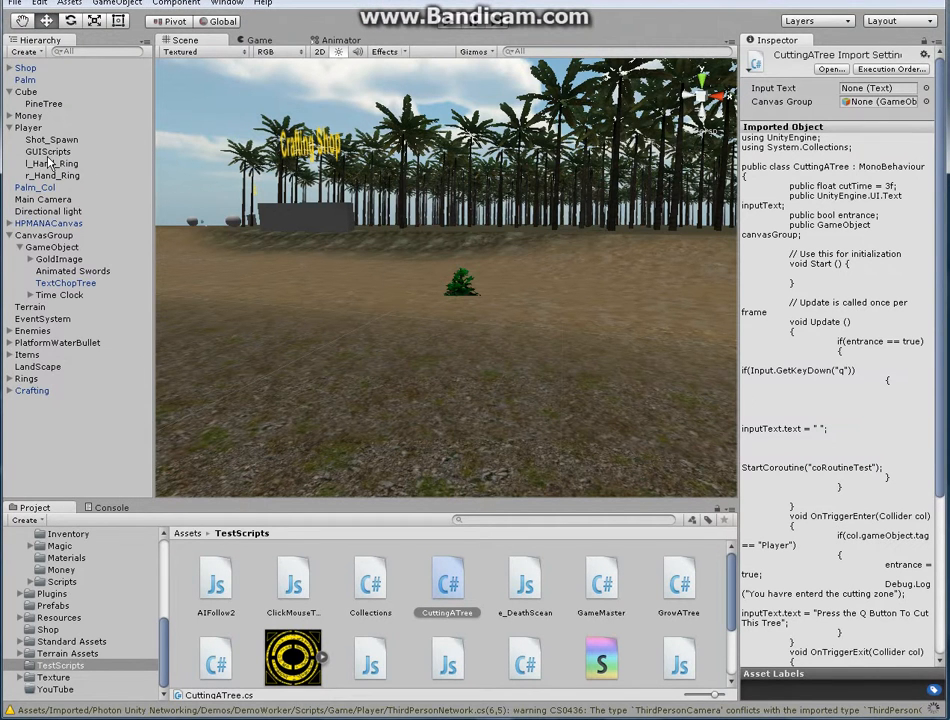
Select the Cube and inspect the compiled CuttinTree script in the Trees folder.
{"action": "left_click", "coordinate": [24, 91]}
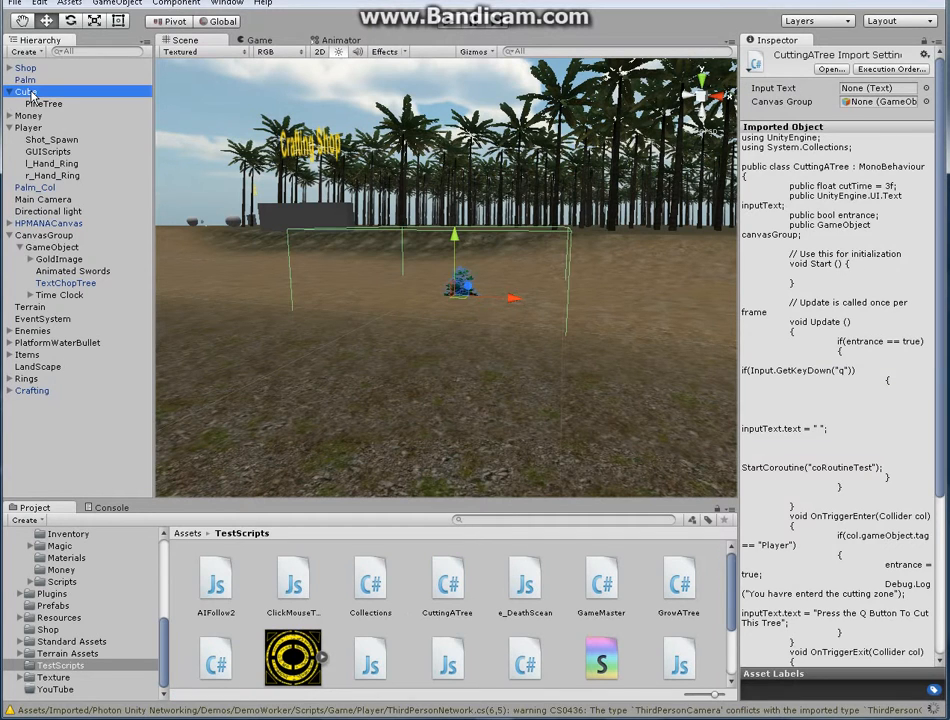
{"action": "left_click", "coordinate": [26, 91]}
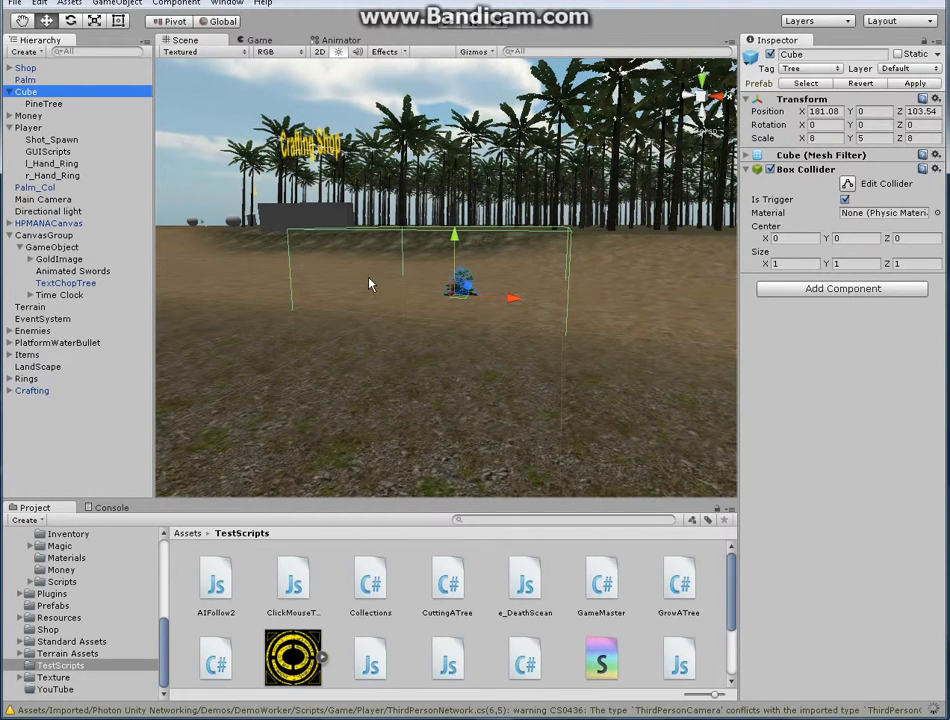
{"action": "mouse_move", "coordinate": [160, 612]}
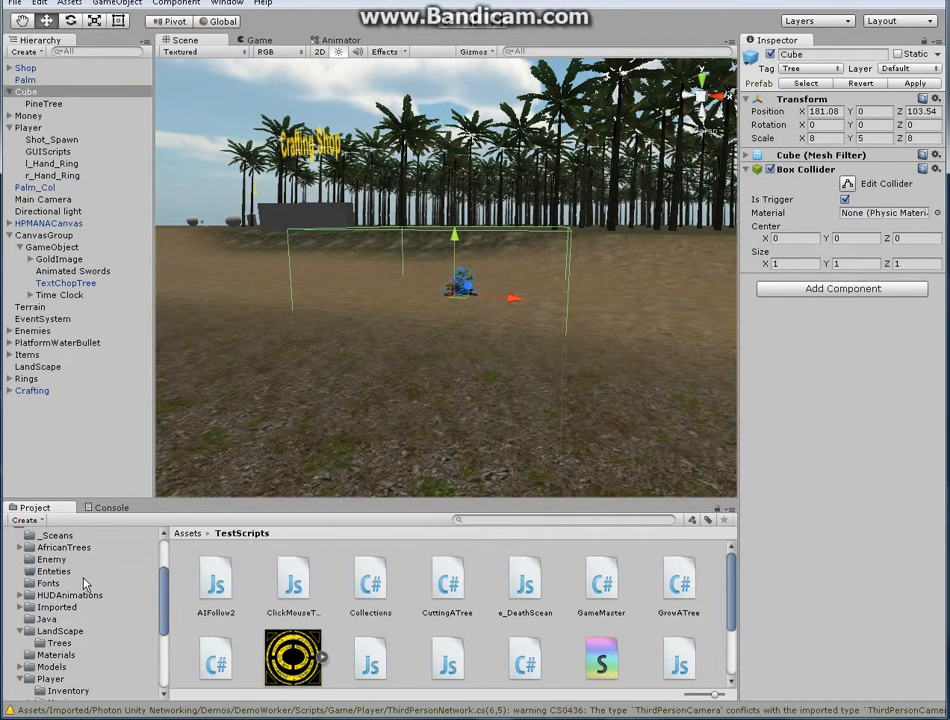
{"action": "mouse_move", "coordinate": [80, 640]}
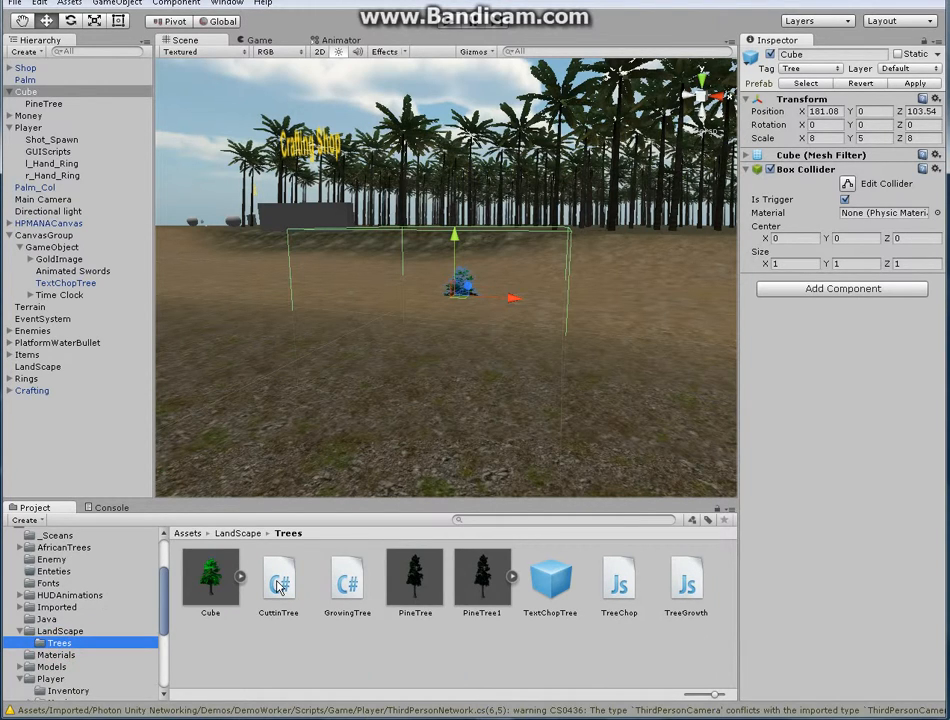
{"action": "double_click", "coordinate": [278, 578]}
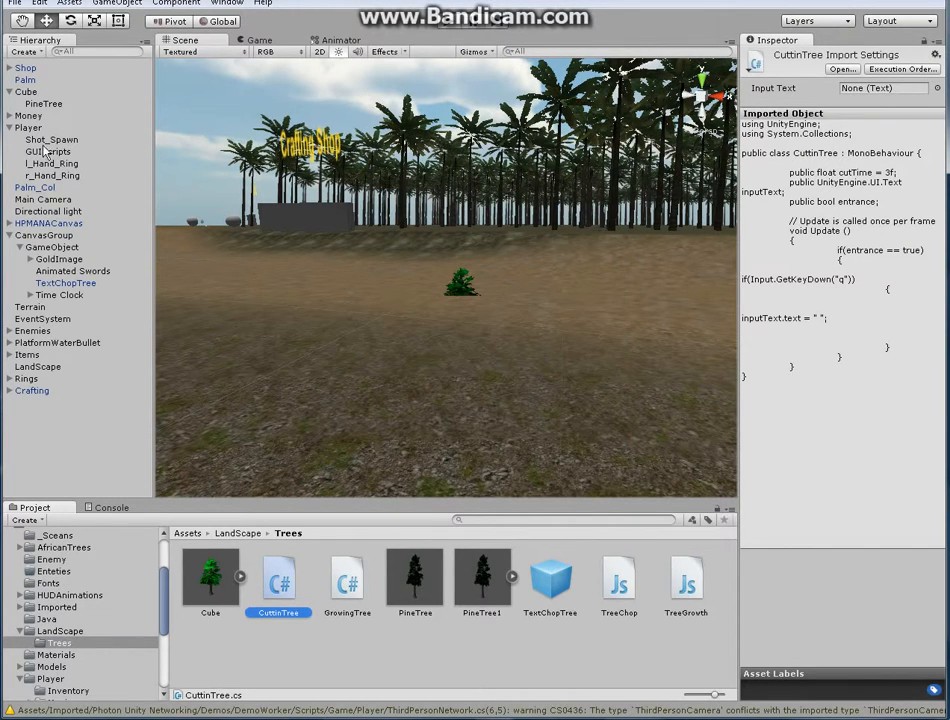
{"action": "left_click", "coordinate": [25, 91]}
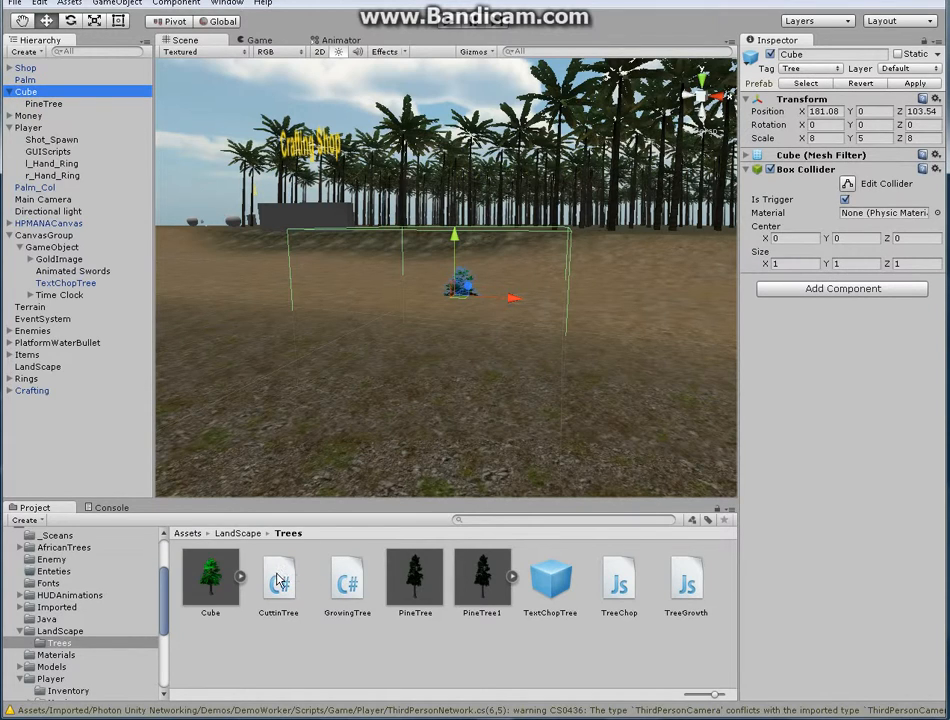
{"action": "mouse_move", "coordinate": [279, 583]}
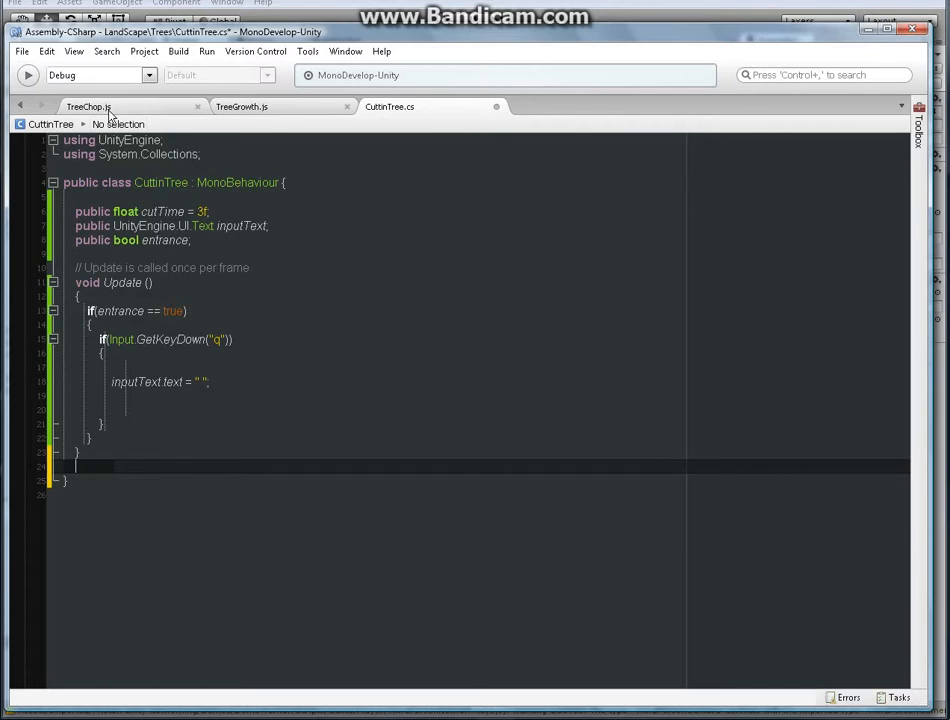
Consult TreeChop.js's trigger code, then begin typing void OnTriggerEnter below Update.
{"action": "left_click", "coordinate": [88, 106]}
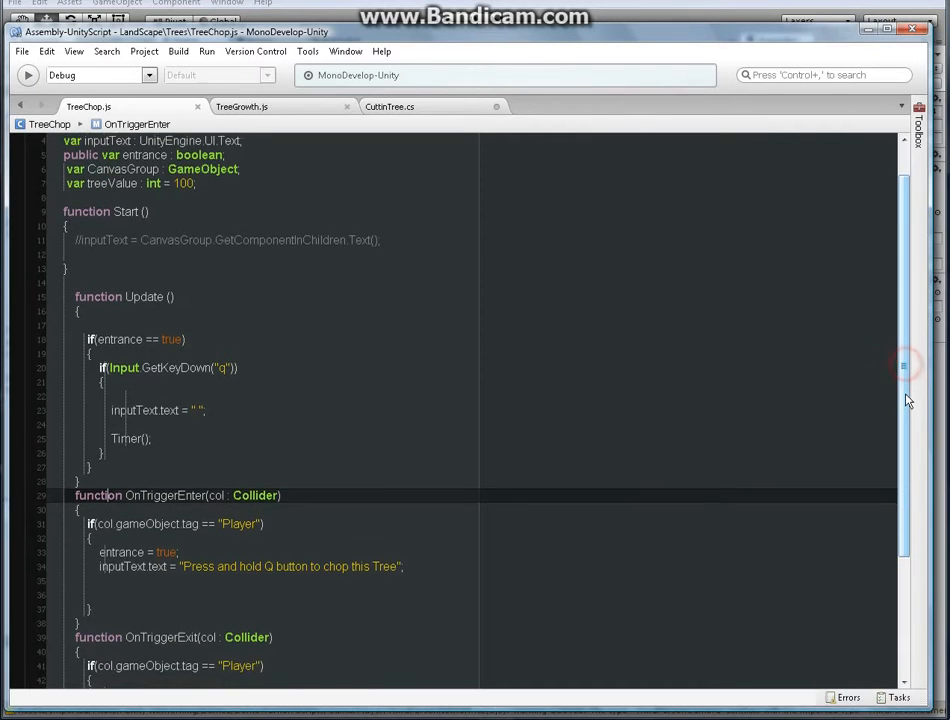
{"action": "scroll", "scroll_direction": "down", "scroll_amount": 3}
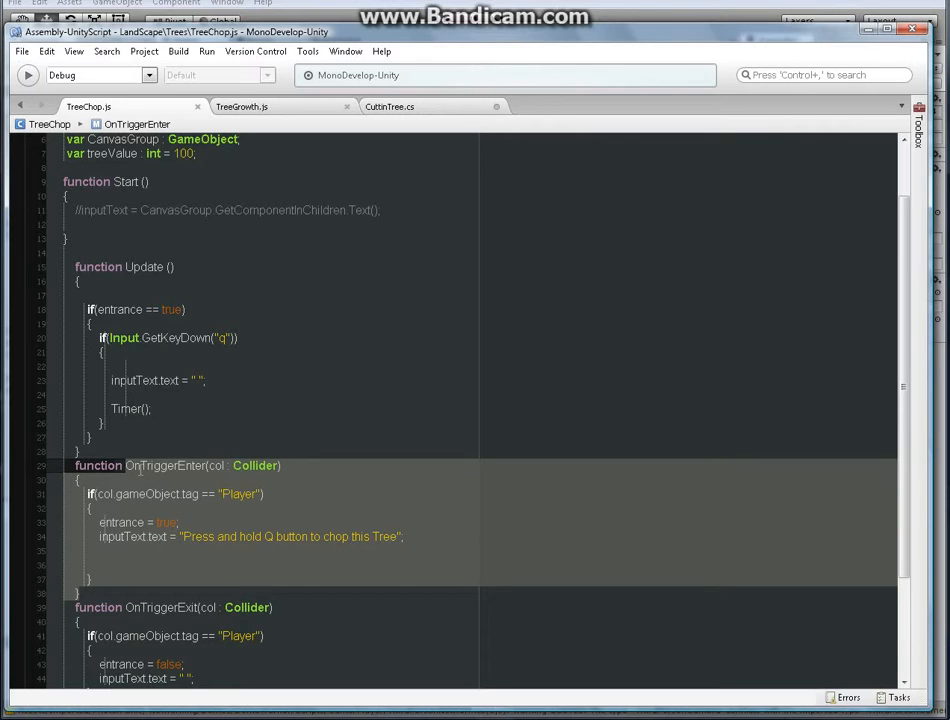
{"action": "left_click", "coordinate": [389, 106]}
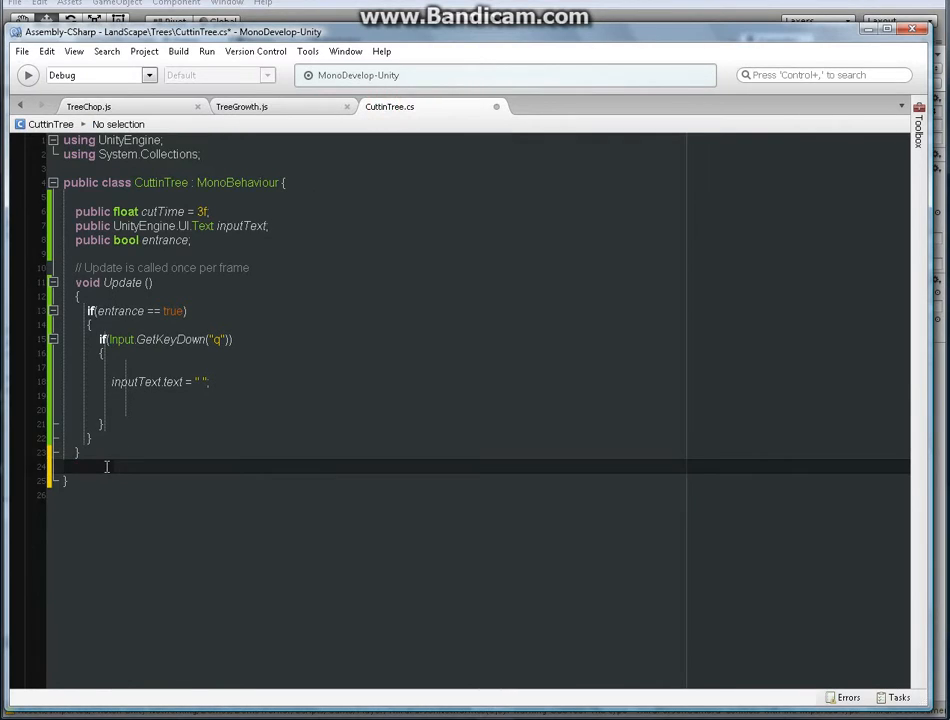
{"action": "type", "text": "v"}
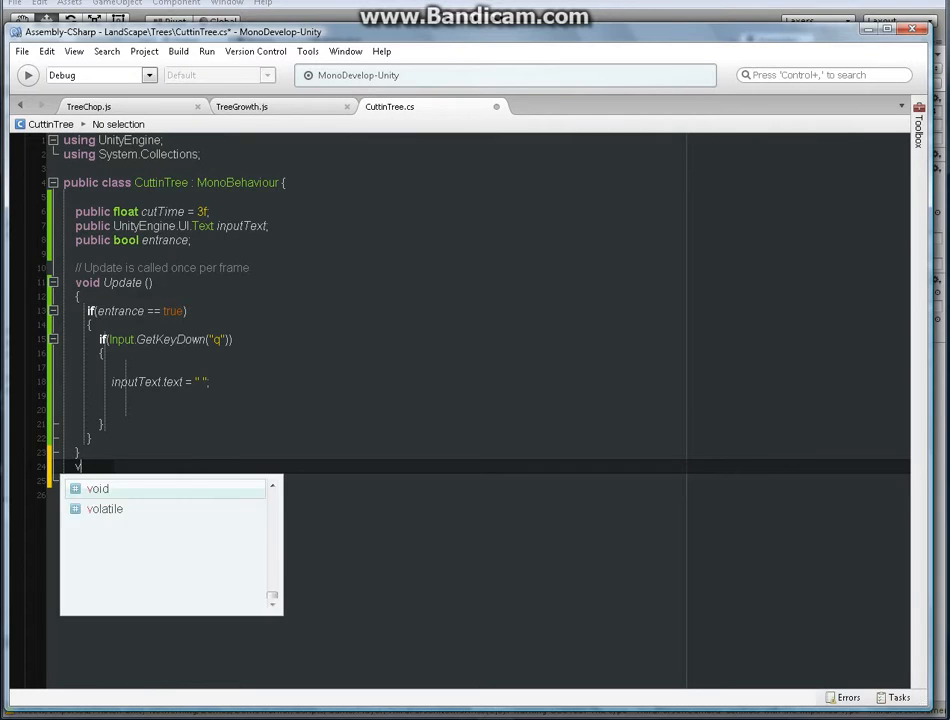
{"action": "type", "text": "i"}
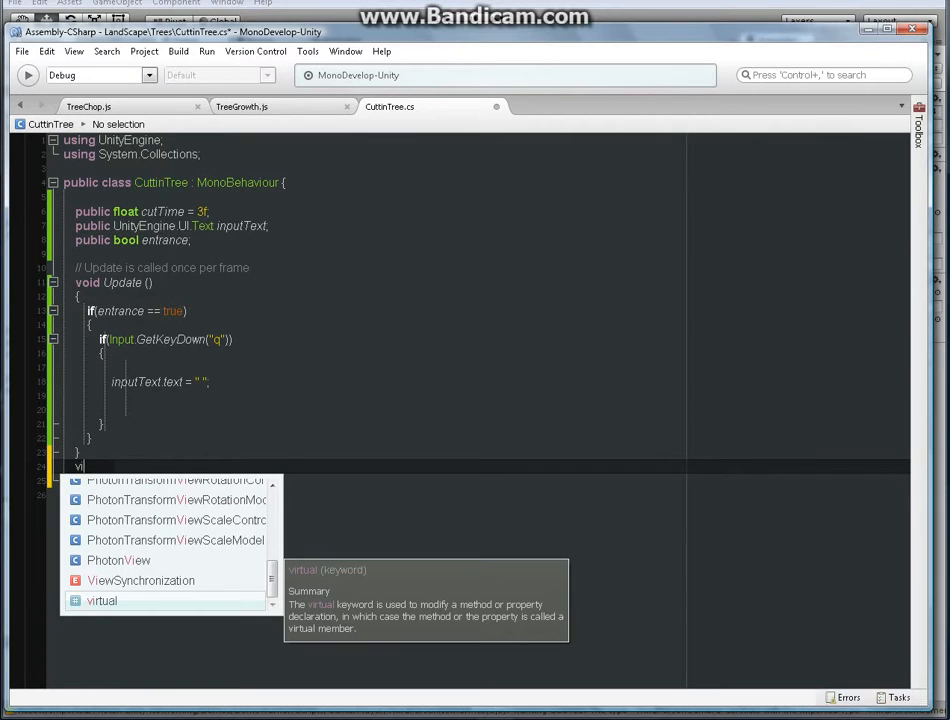
{"action": "type", "text": "o"}
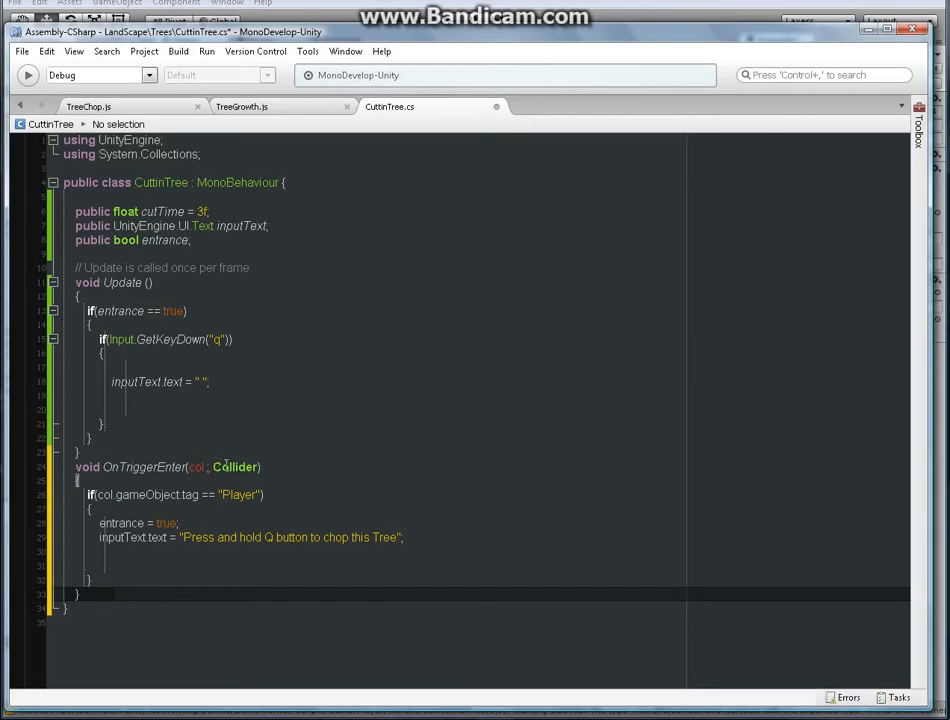
Change the OnTriggerEnter parameter to 'Collider col'.
{"action": "left_click", "coordinate": [130, 467]}
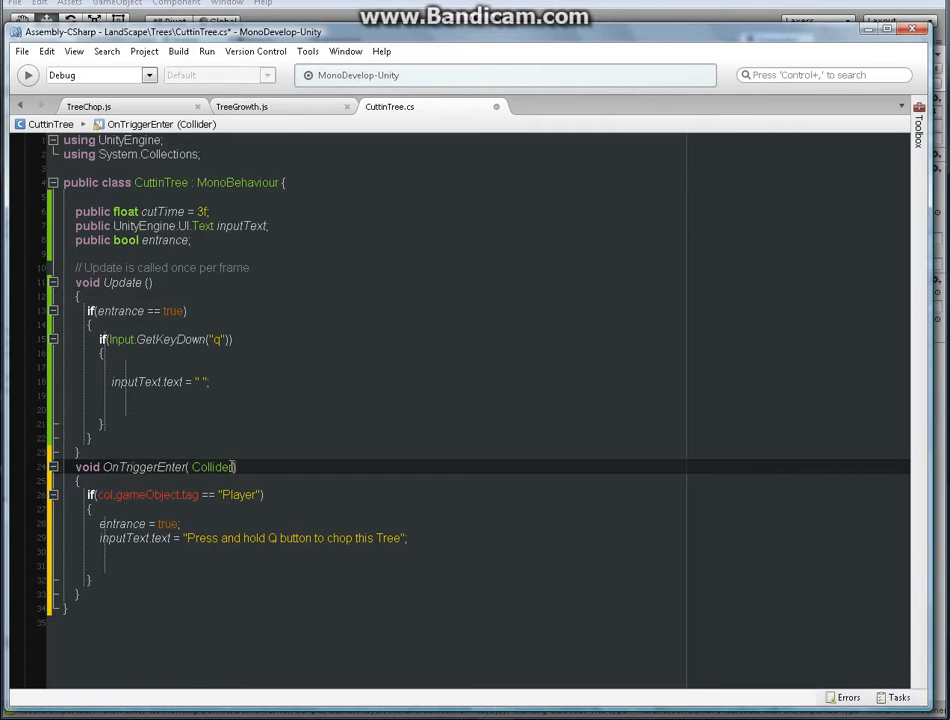
{"action": "mouse_move", "coordinate": [264, 433]}
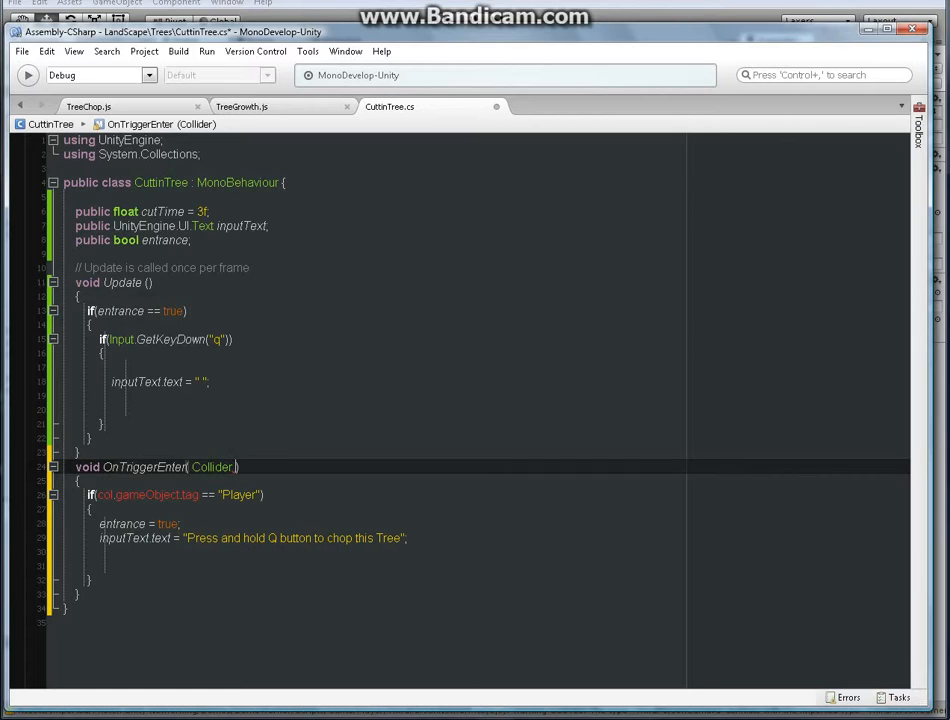
{"action": "type", "text": "col"}
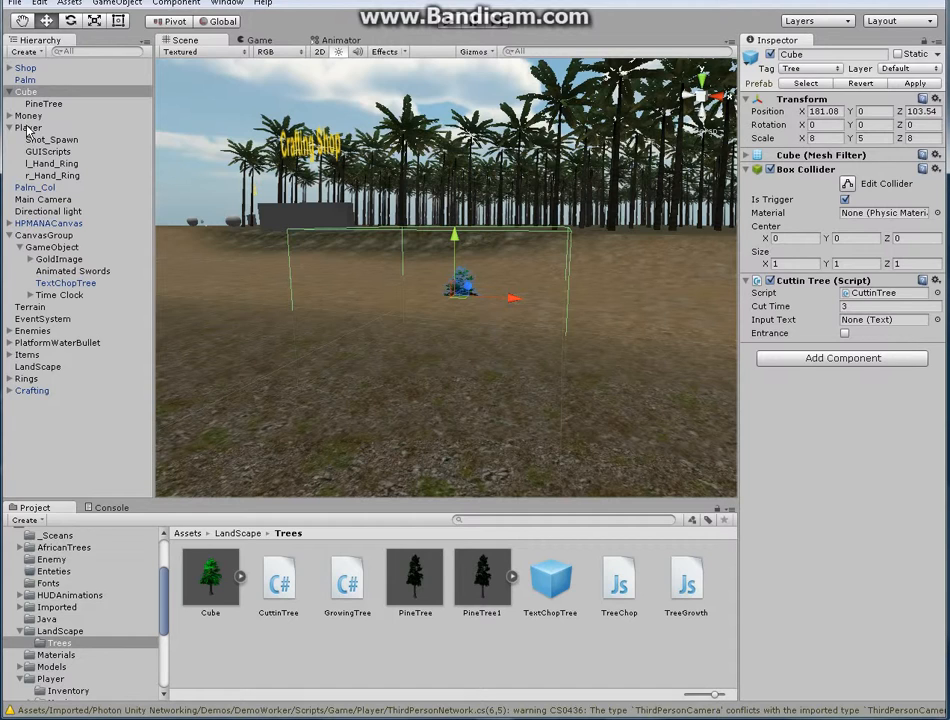
Check the project's tag list and set the Player object's tag to 'Player'.
{"action": "left_click", "coordinate": [30, 127]}
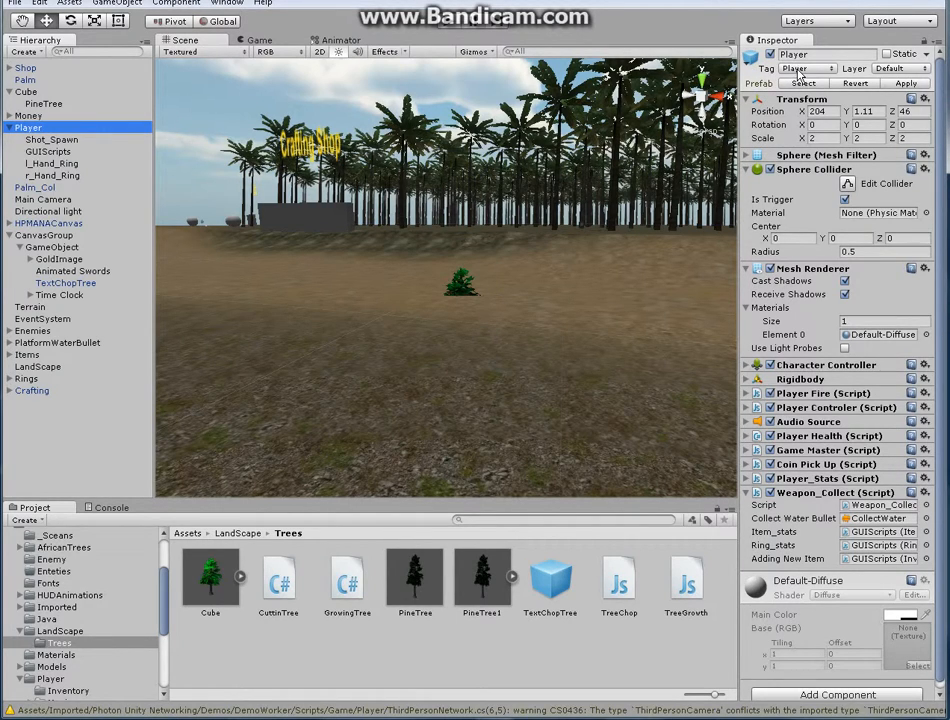
{"action": "left_click", "coordinate": [805, 68]}
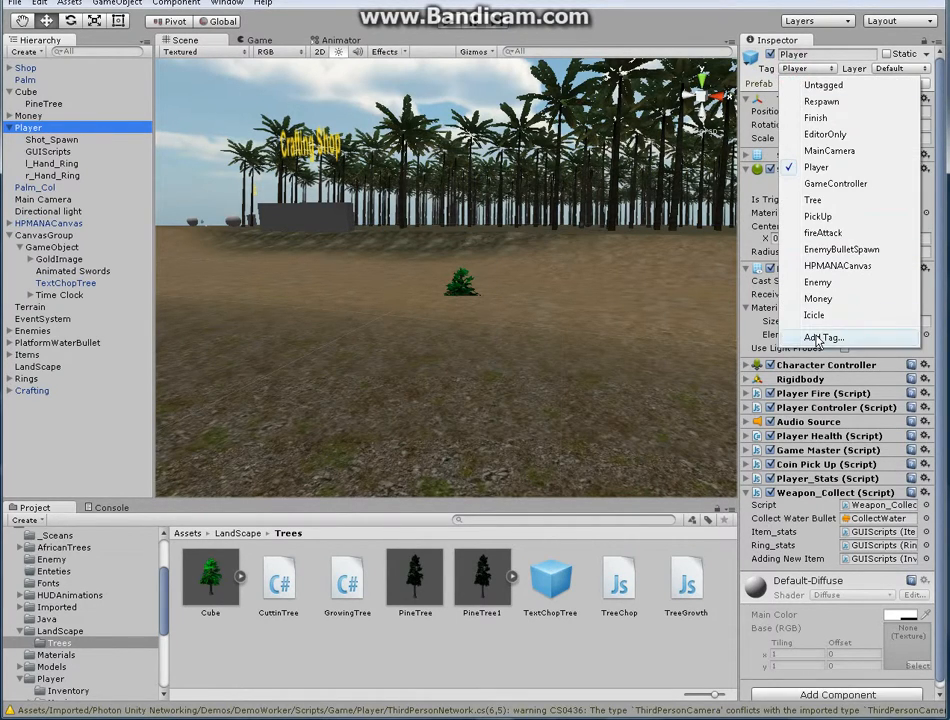
{"action": "left_click", "coordinate": [823, 337]}
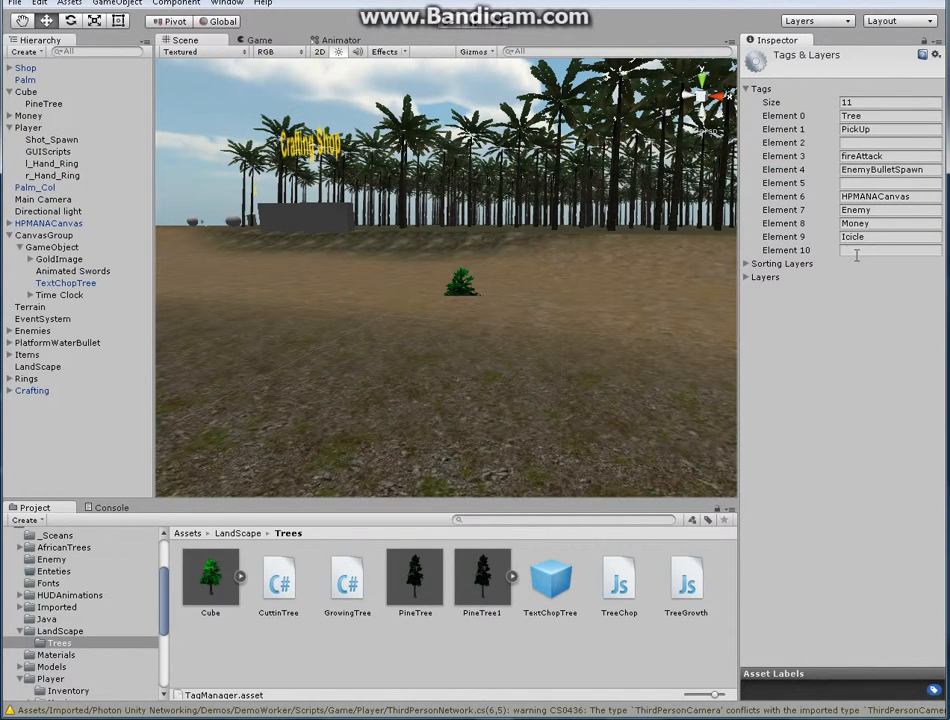
{"action": "left_click", "coordinate": [30, 127]}
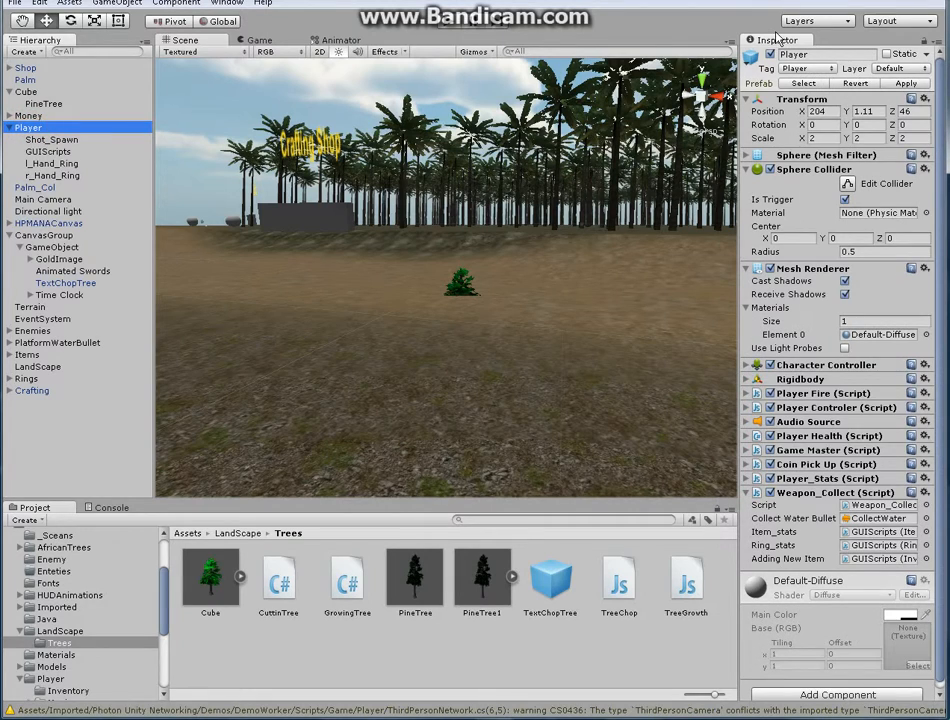
{"action": "mouse_move", "coordinate": [757, 80]}
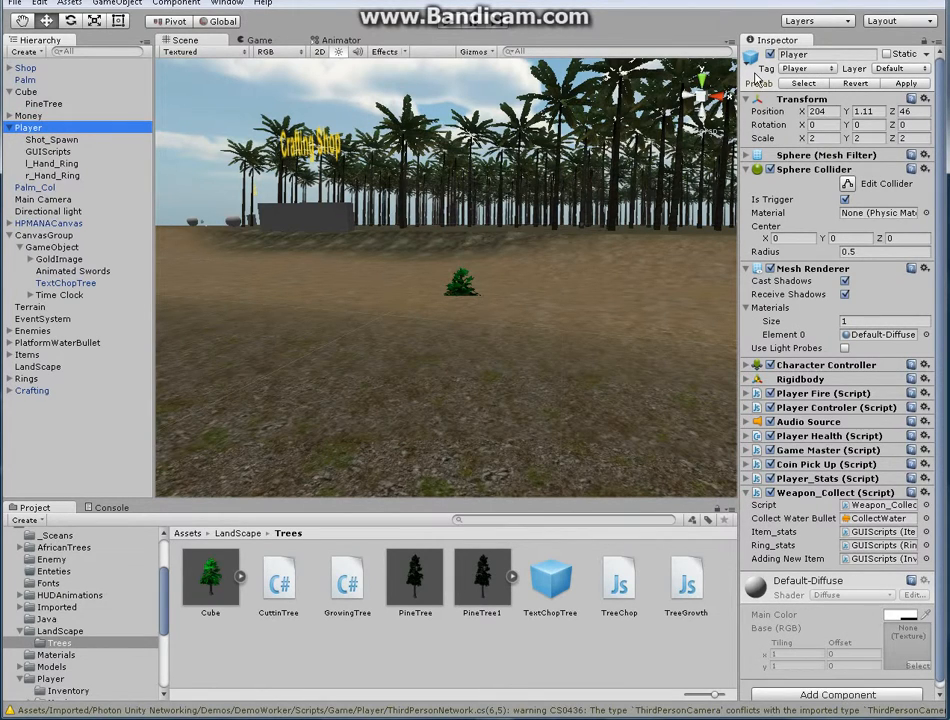
{"action": "left_click", "coordinate": [810, 68]}
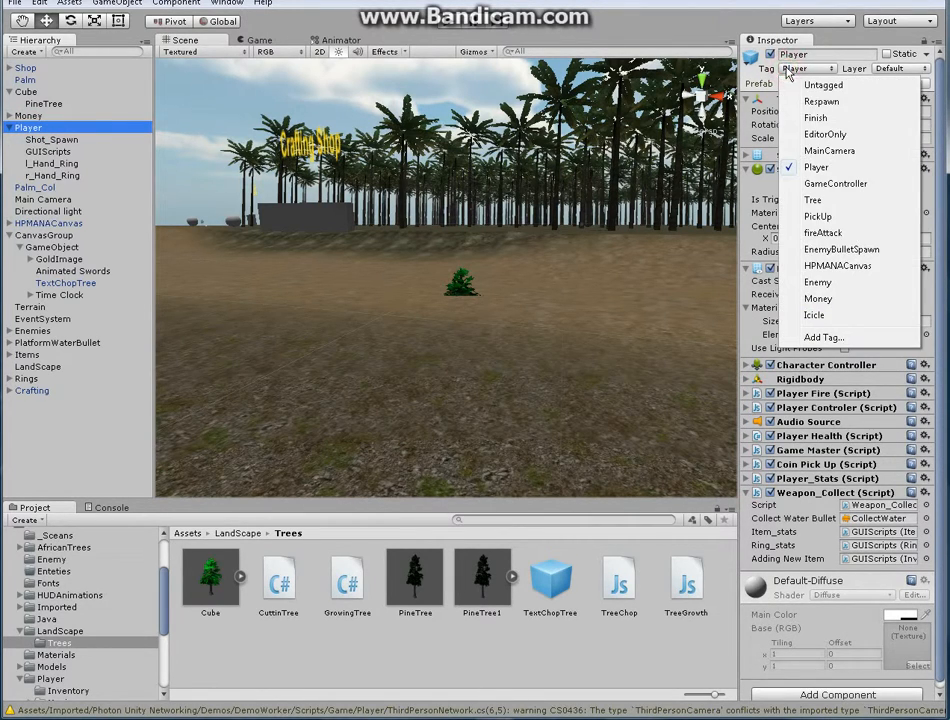
{"action": "mouse_move", "coordinate": [816, 167]}
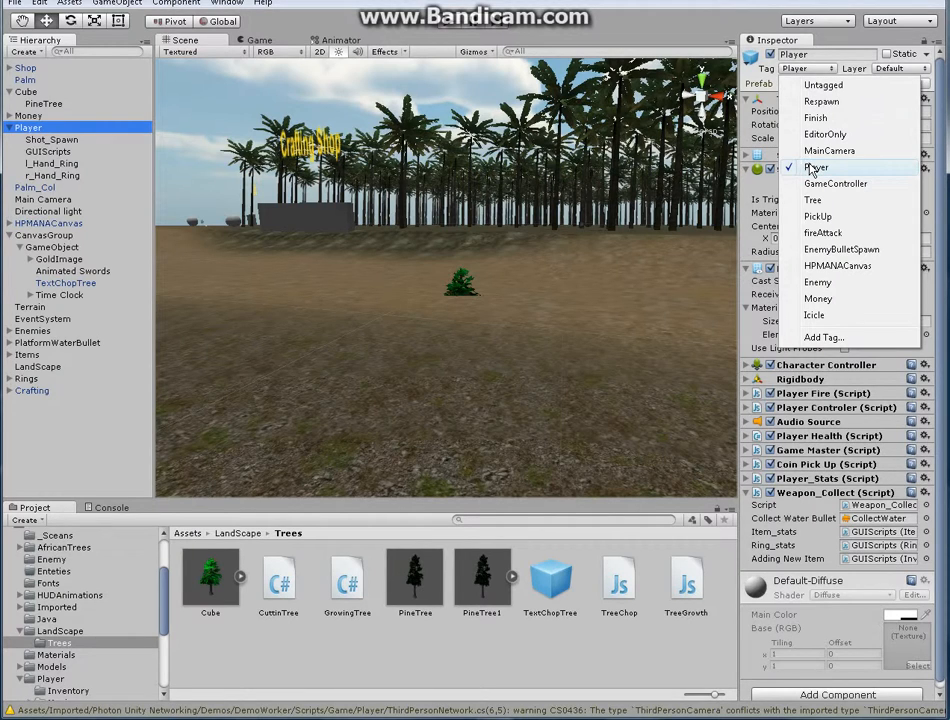
{"action": "left_click", "coordinate": [816, 167]}
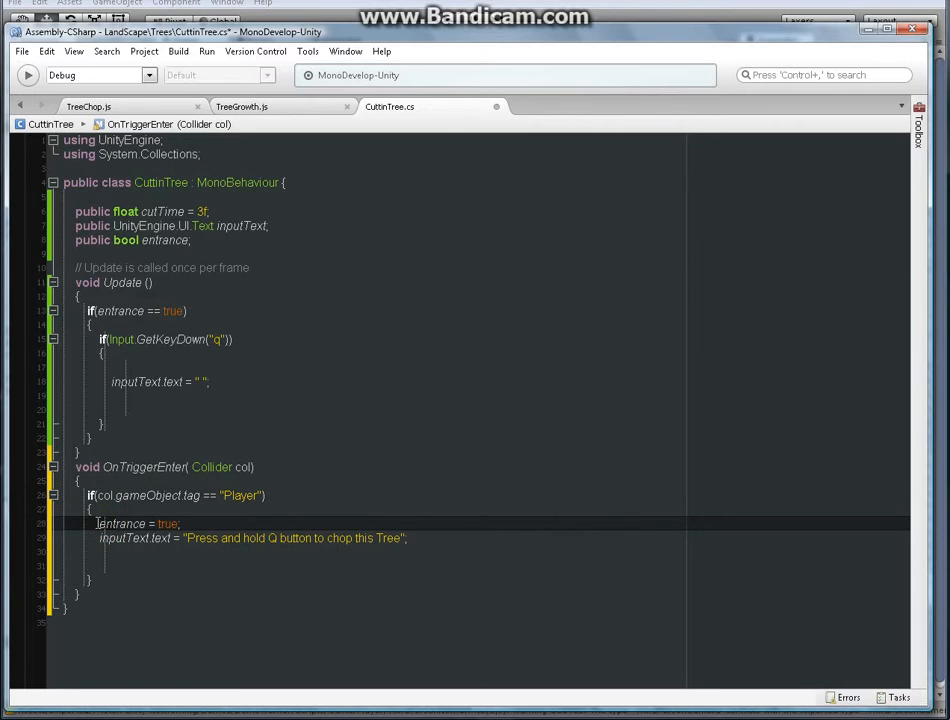
Select the entrance variable in the OnTriggerEnter code to review it.
{"action": "double_click", "coordinate": [120, 523]}
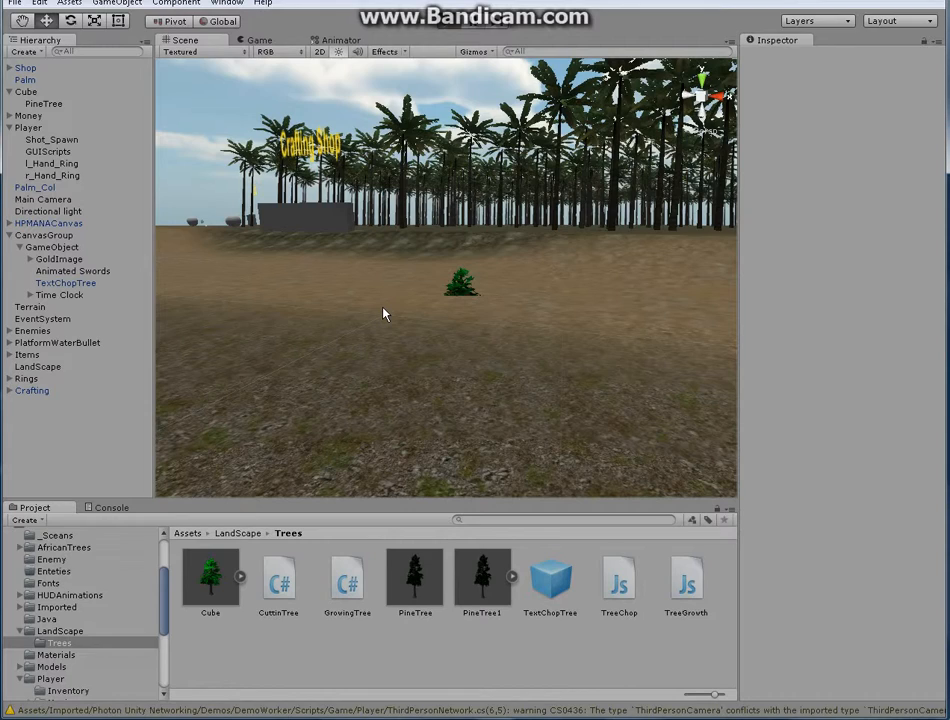
Assign TextChopTree as the Cube's Cuttin Tree Input Text, then enter Play mode.
{"action": "left_click", "coordinate": [259, 40]}
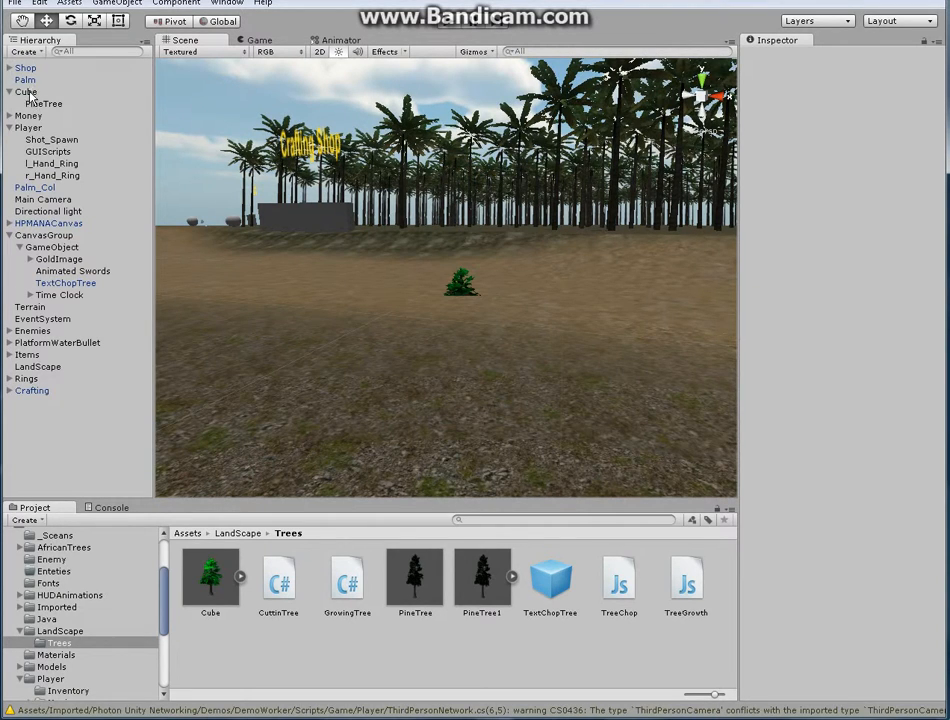
{"action": "left_click", "coordinate": [25, 91]}
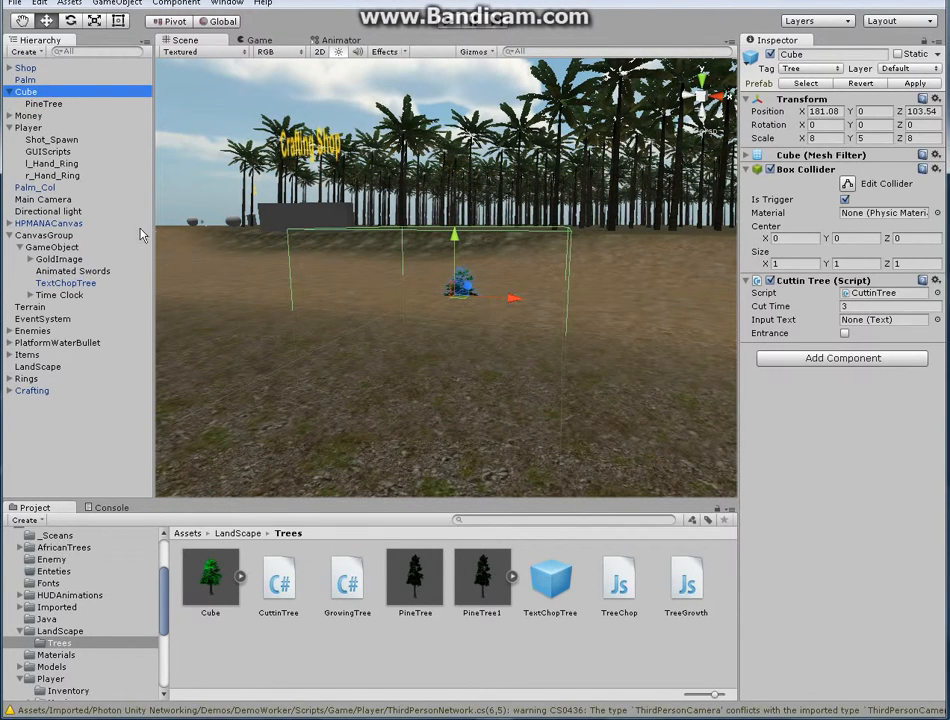
{"action": "mouse_move", "coordinate": [185, 143]}
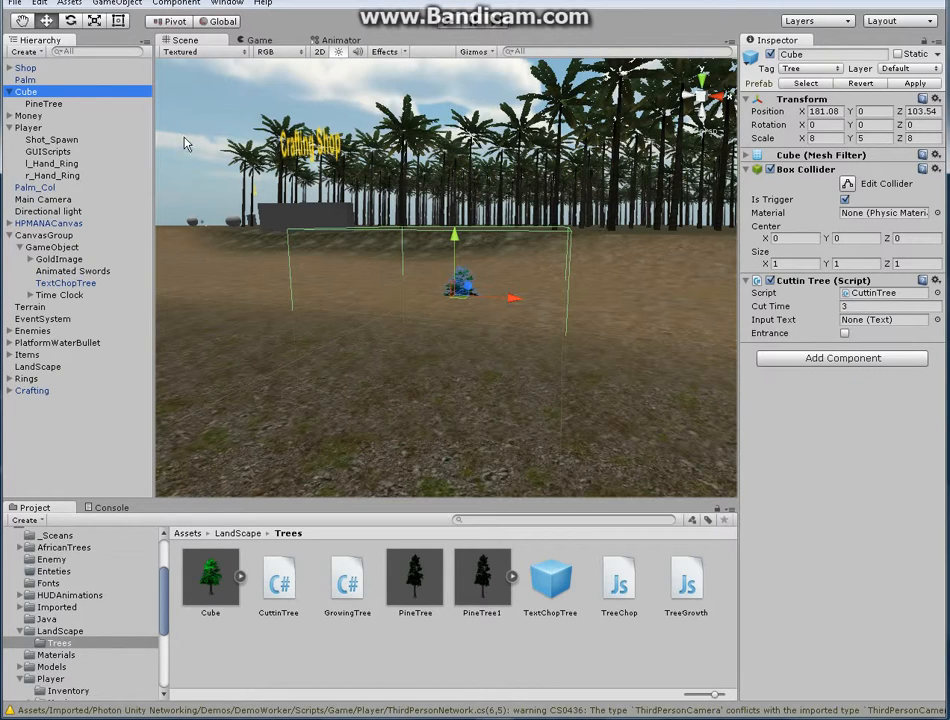
{"action": "mouse_move", "coordinate": [10, 240]}
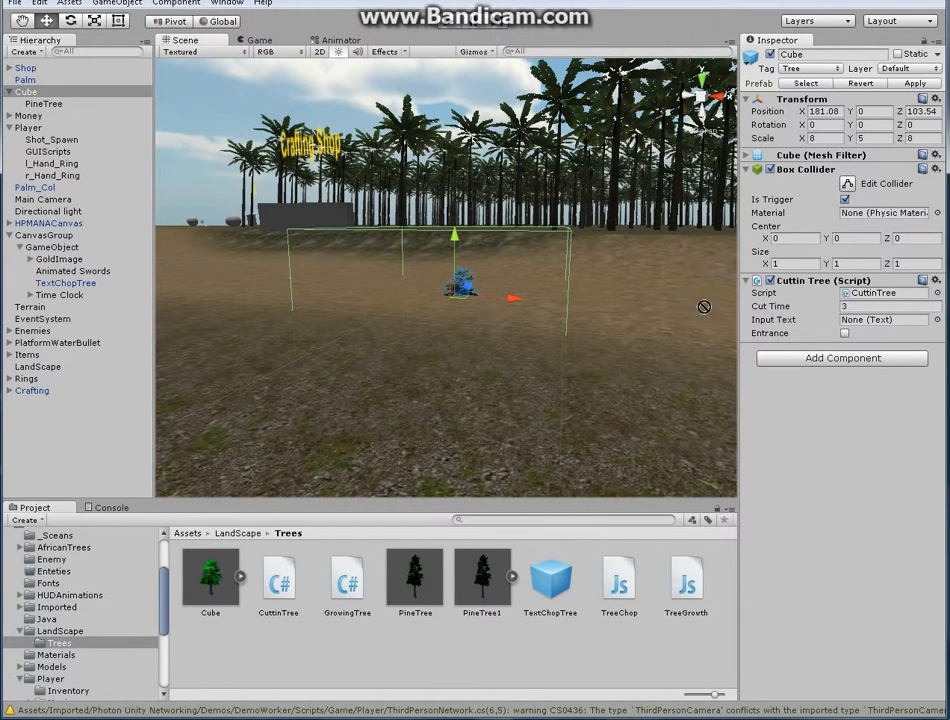
{"action": "left_click", "coordinate": [884, 319]}
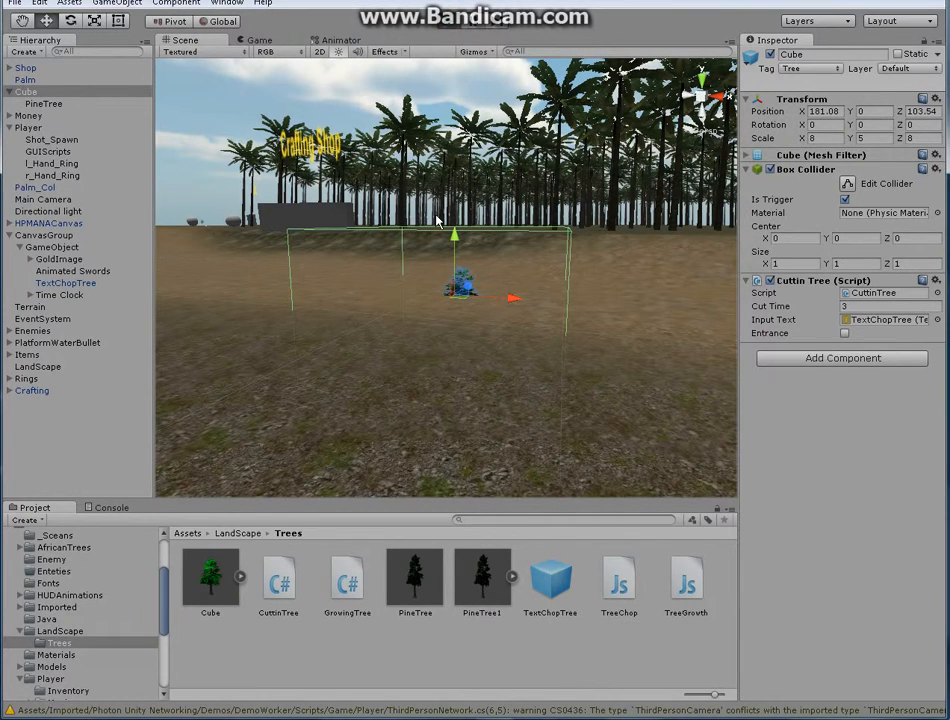
{"action": "left_click", "coordinate": [260, 40]}
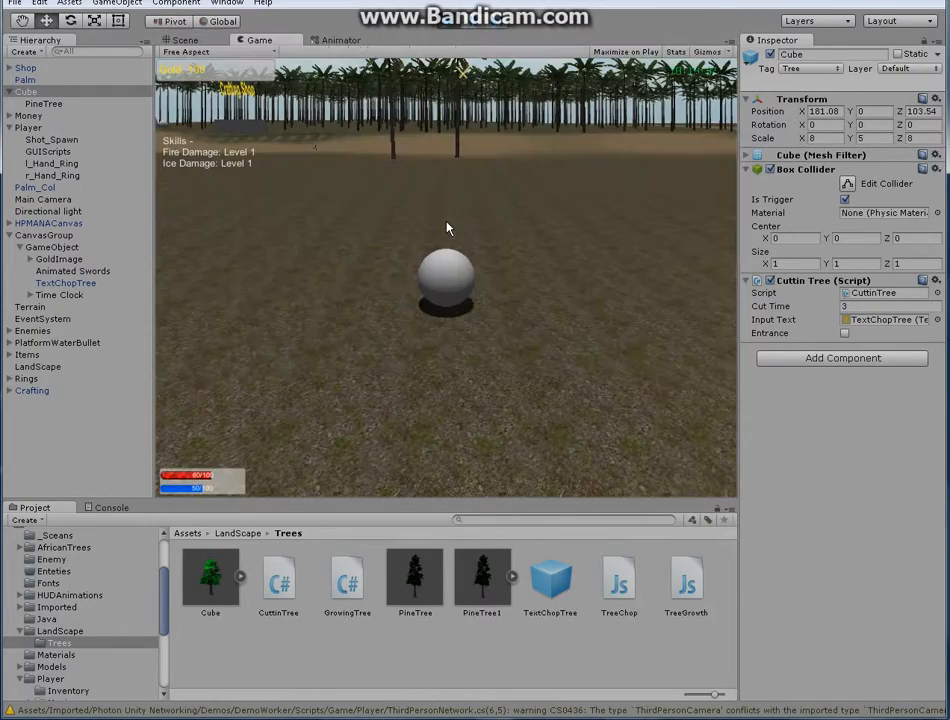